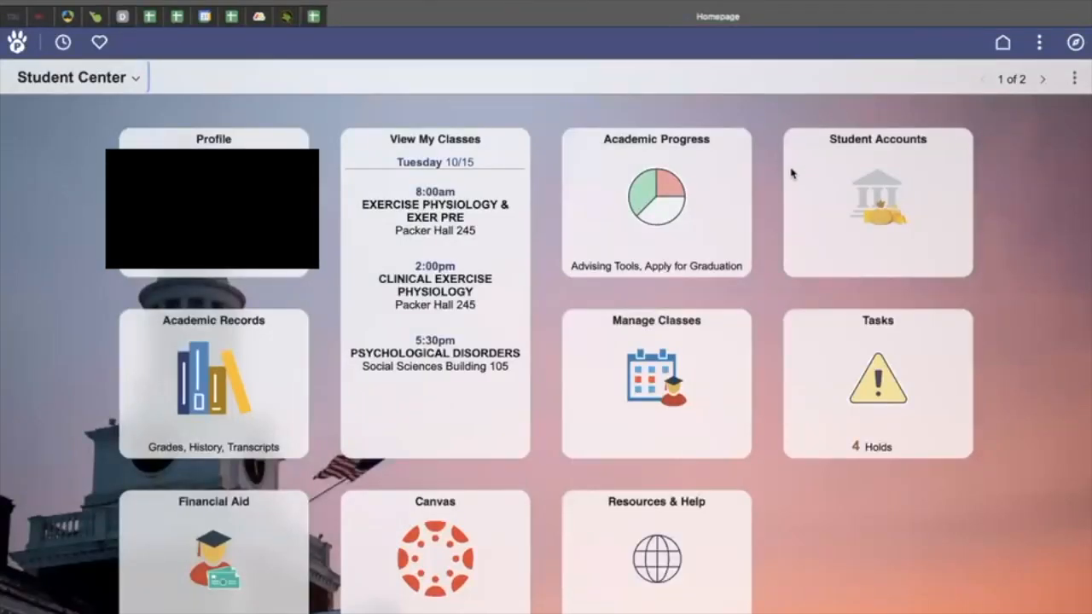
{"action": "mouse_move", "coordinate": [761, 232]}
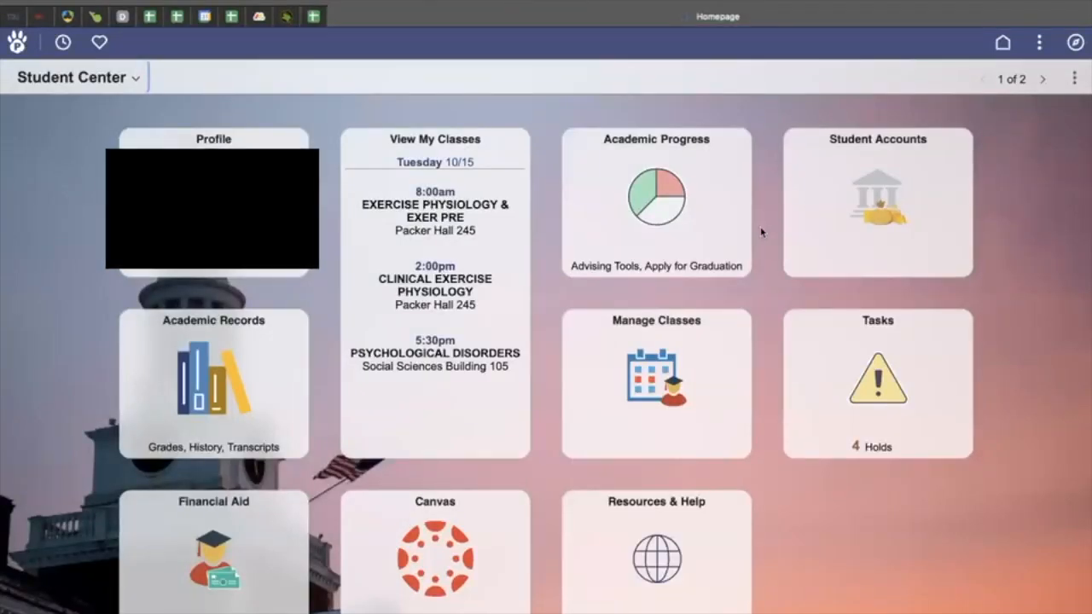
{"action": "mouse_move", "coordinate": [665, 378]}
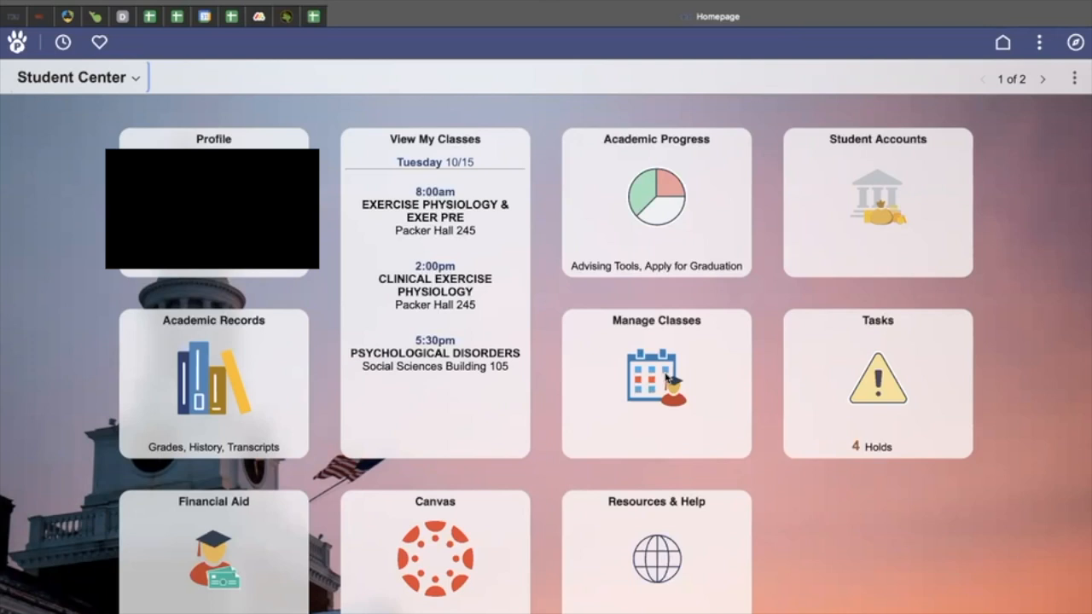
Step: Open Manage Classes, showing the 2024 Fall enrolled class list
{"action": "left_click", "coordinate": [655, 384]}
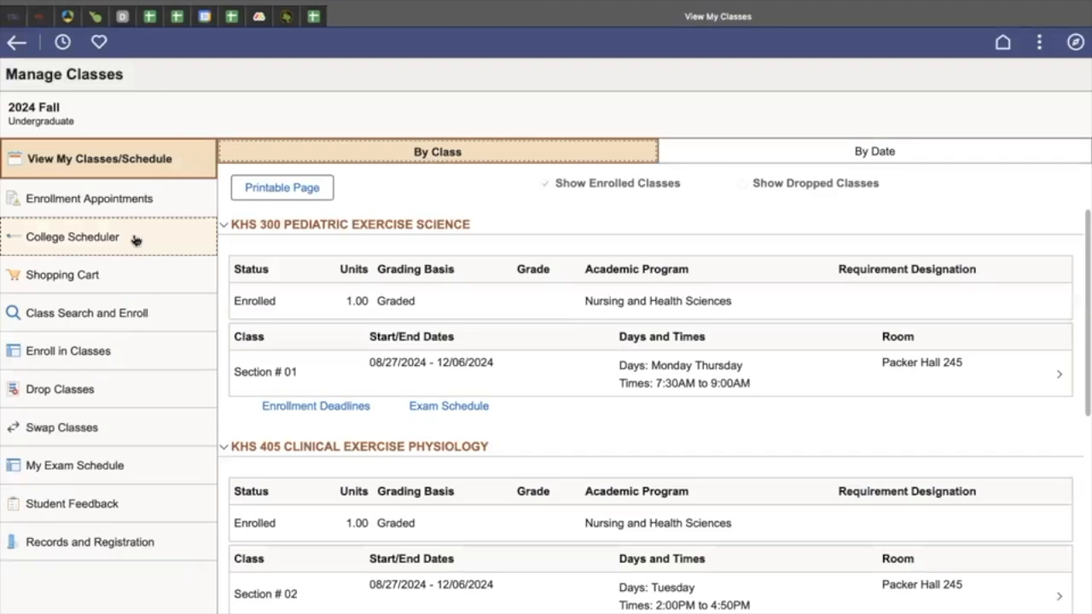
Step: Launch College Scheduler from PAWS and choose 2025 Spring as the term
{"action": "left_click", "coordinate": [72, 237]}
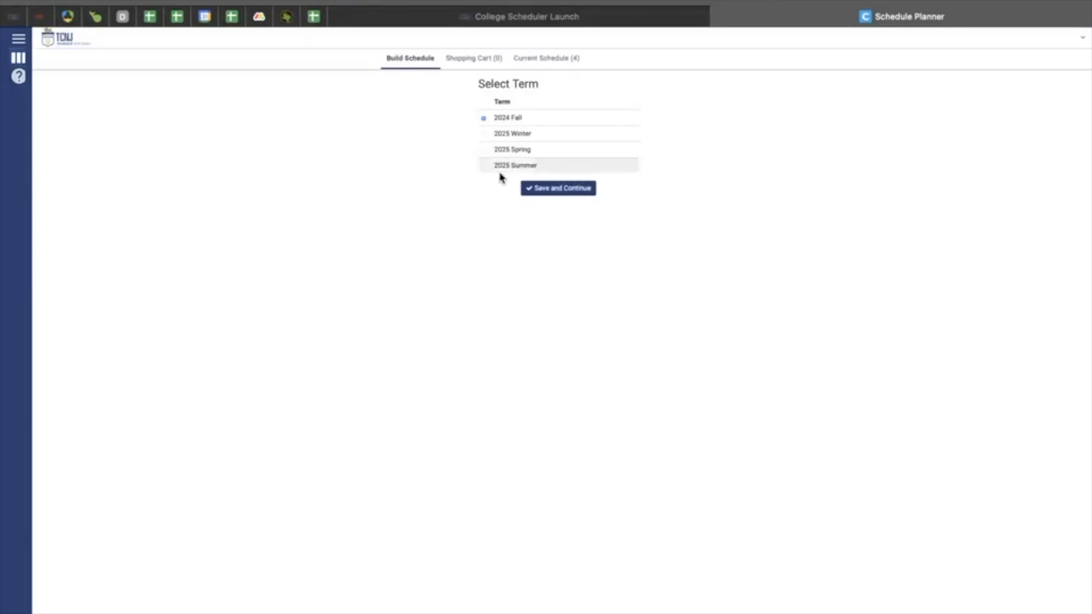
{"action": "left_click", "coordinate": [483, 151]}
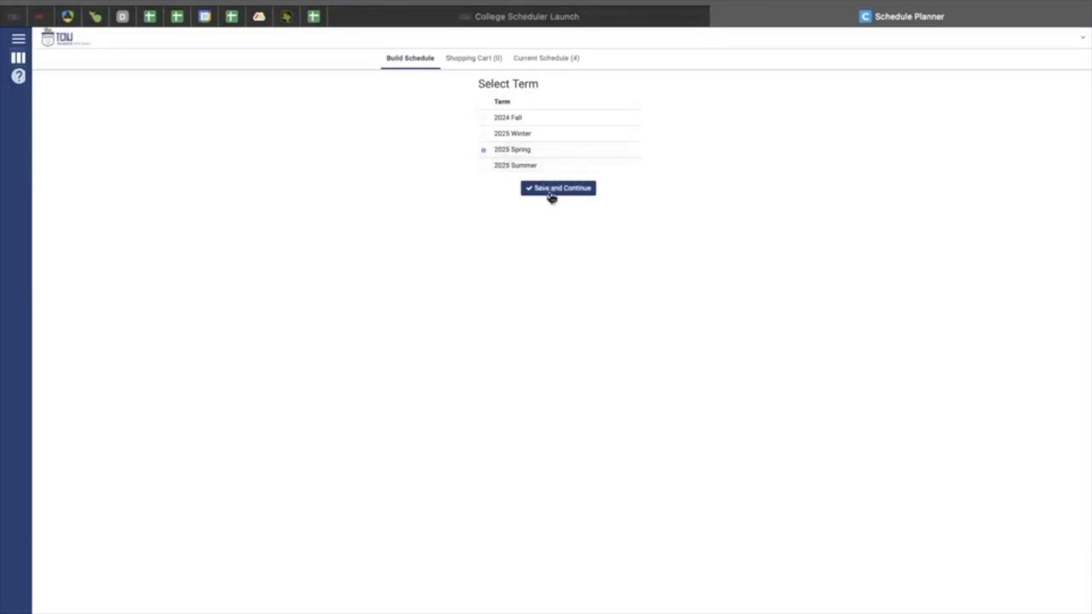
Step: Save 2025 Spring and continue to its Build Schedule settings
{"action": "left_click", "coordinate": [558, 188]}
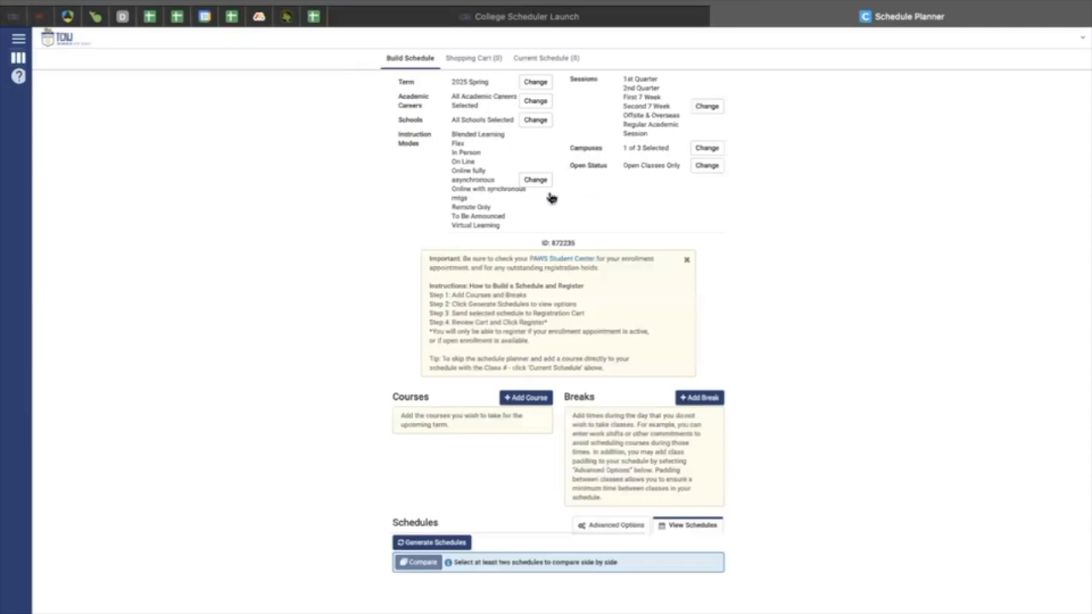
{"action": "mouse_move", "coordinate": [504, 328]}
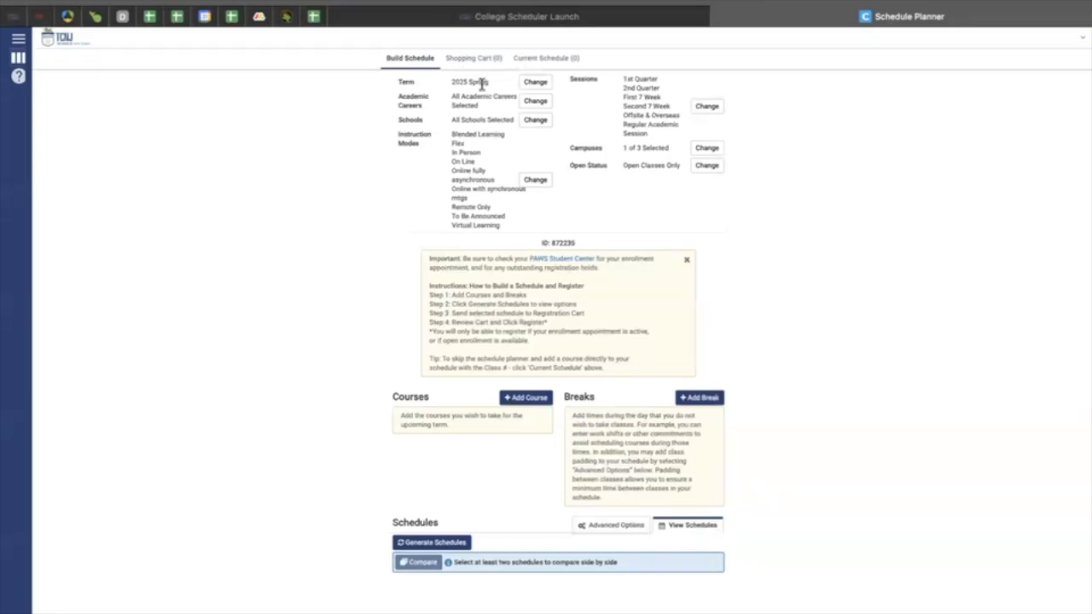
{"action": "mouse_move", "coordinate": [427, 95]}
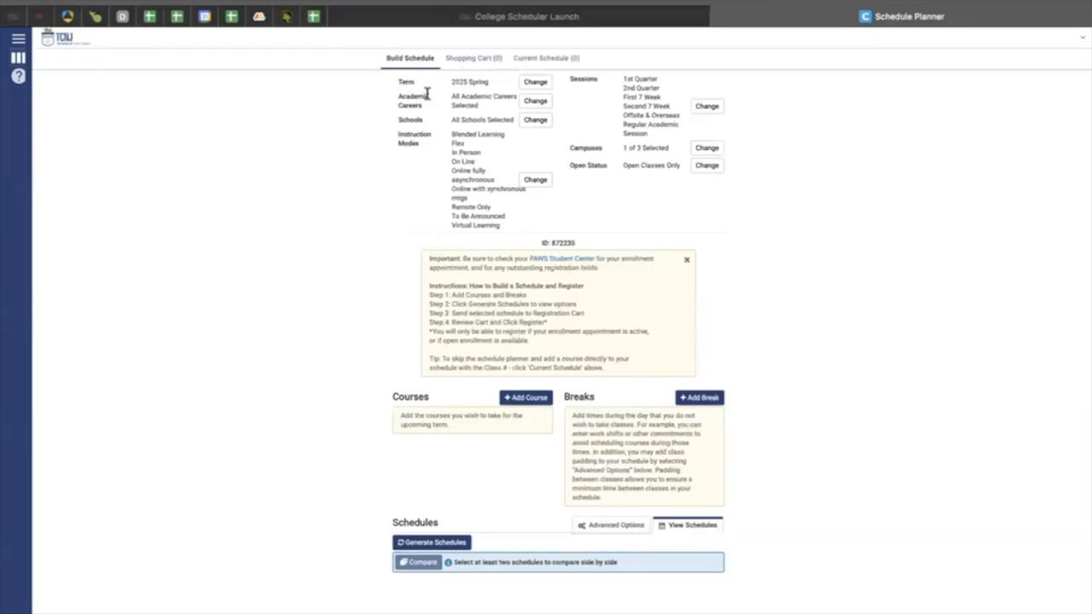
{"action": "mouse_move", "coordinate": [430, 126]}
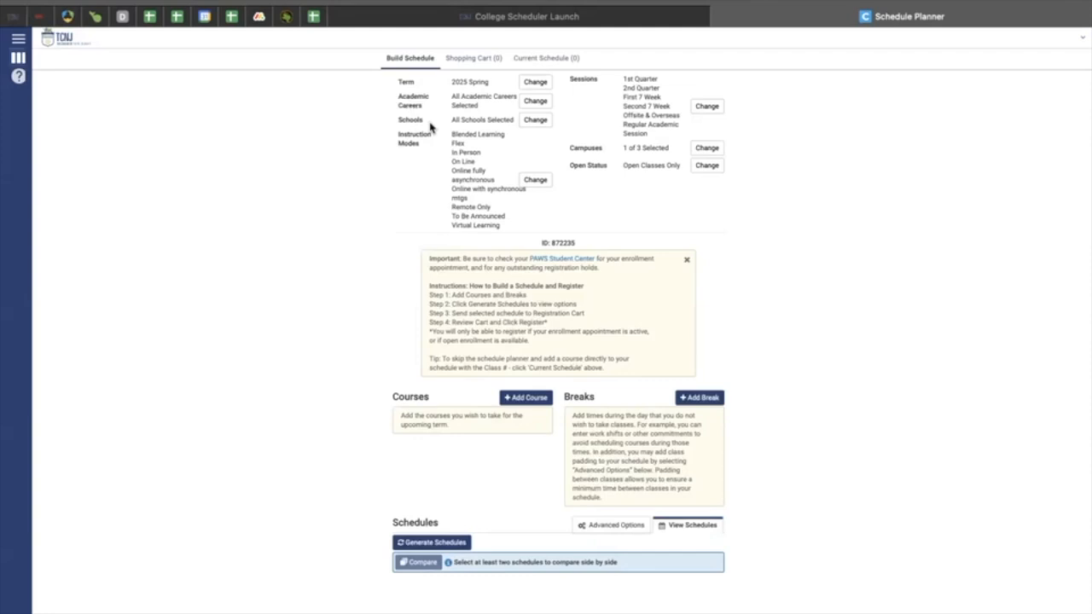
{"action": "mouse_move", "coordinate": [436, 162]}
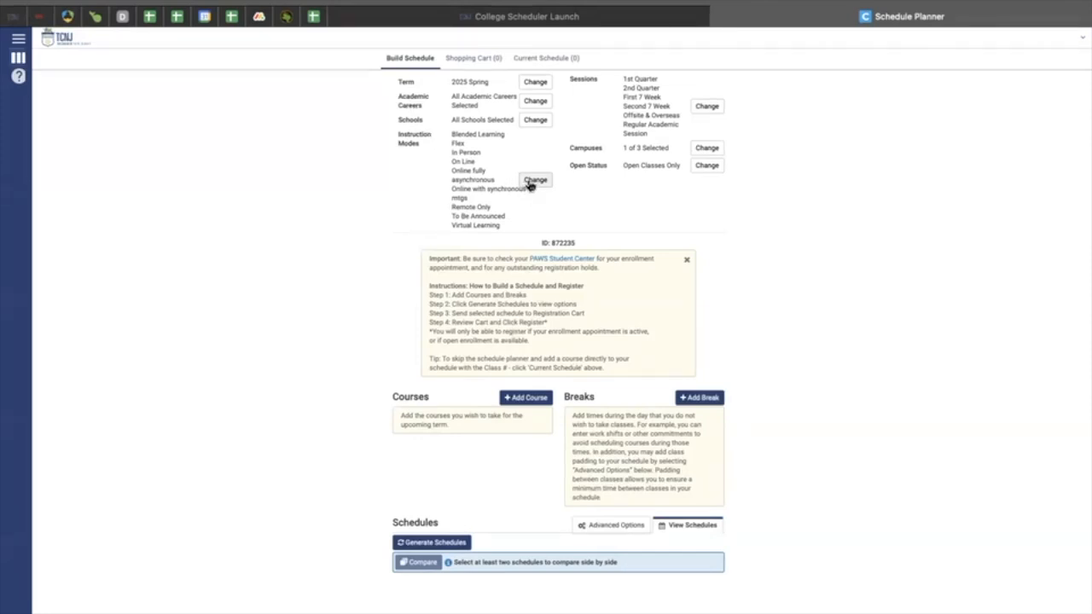
Step: Limit allowed instruction modes to In Person only and save
{"action": "left_click", "coordinate": [536, 181]}
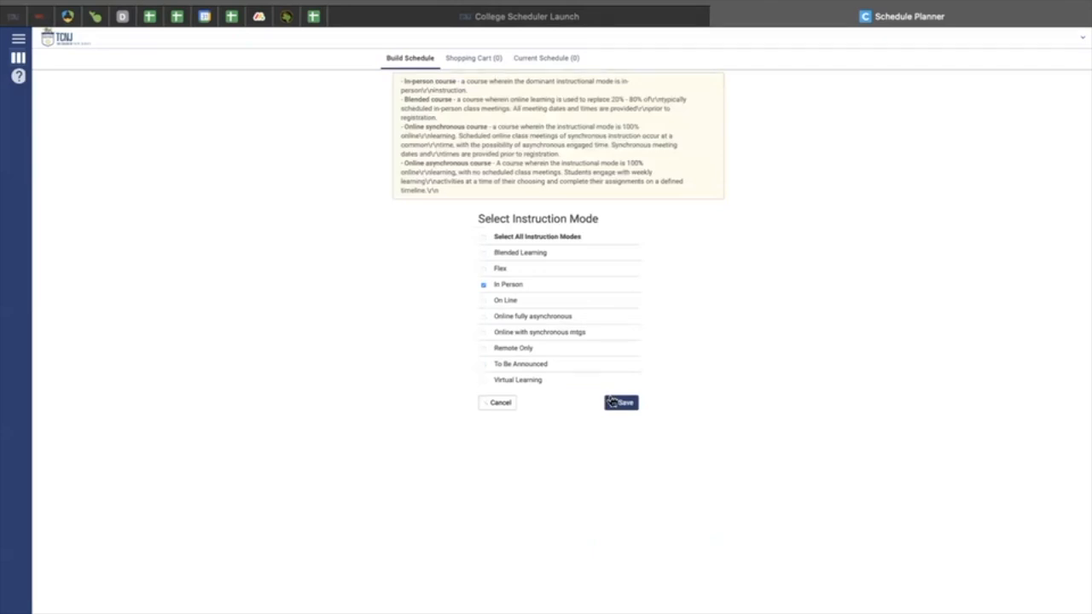
{"action": "left_click", "coordinate": [621, 403]}
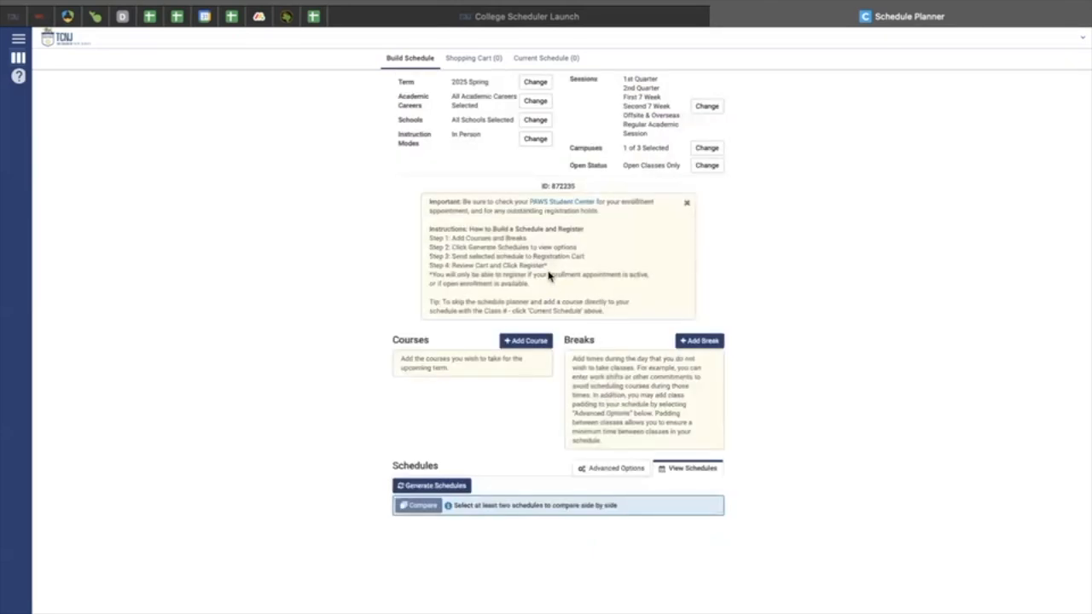
{"action": "mouse_move", "coordinate": [479, 373]}
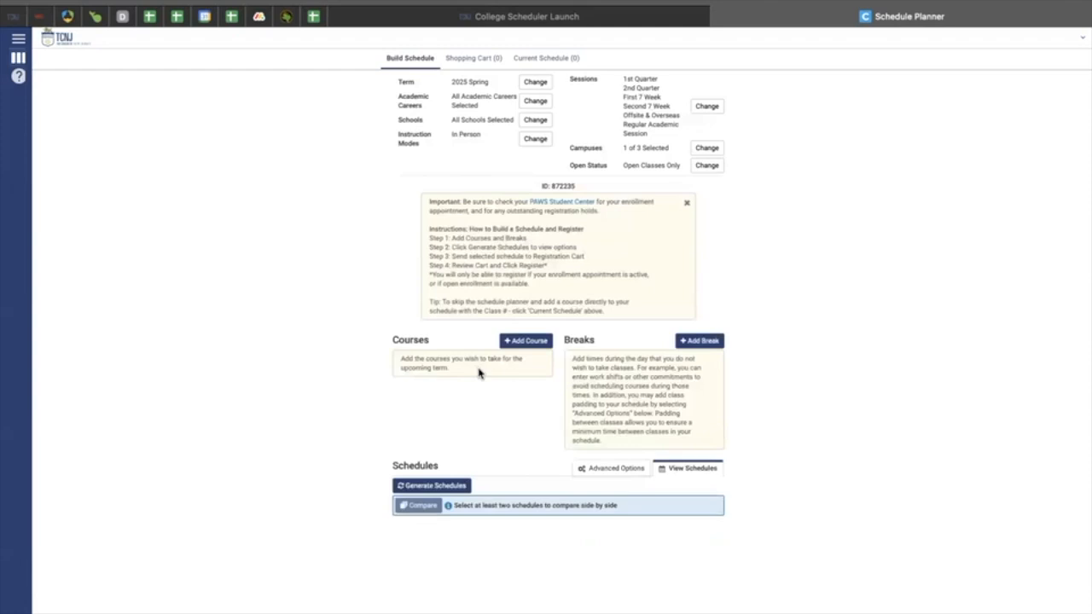
{"action": "mouse_move", "coordinate": [727, 365]}
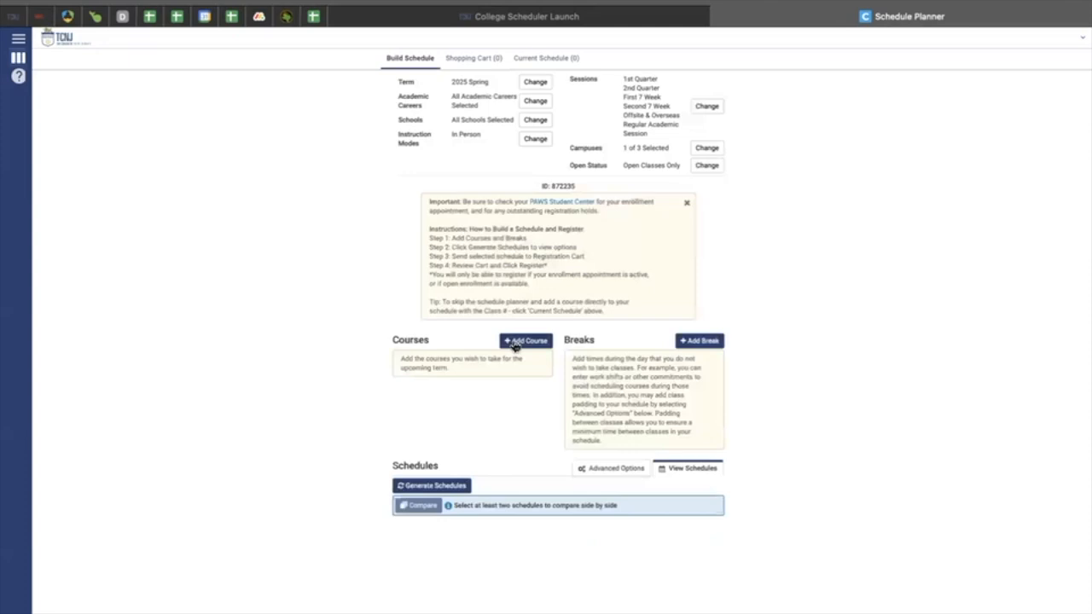
Step: Start adding 2025 Spring courses, browsing instructor, course-number and class-number searches before settling on Search By Subject
{"action": "left_click", "coordinate": [525, 342]}
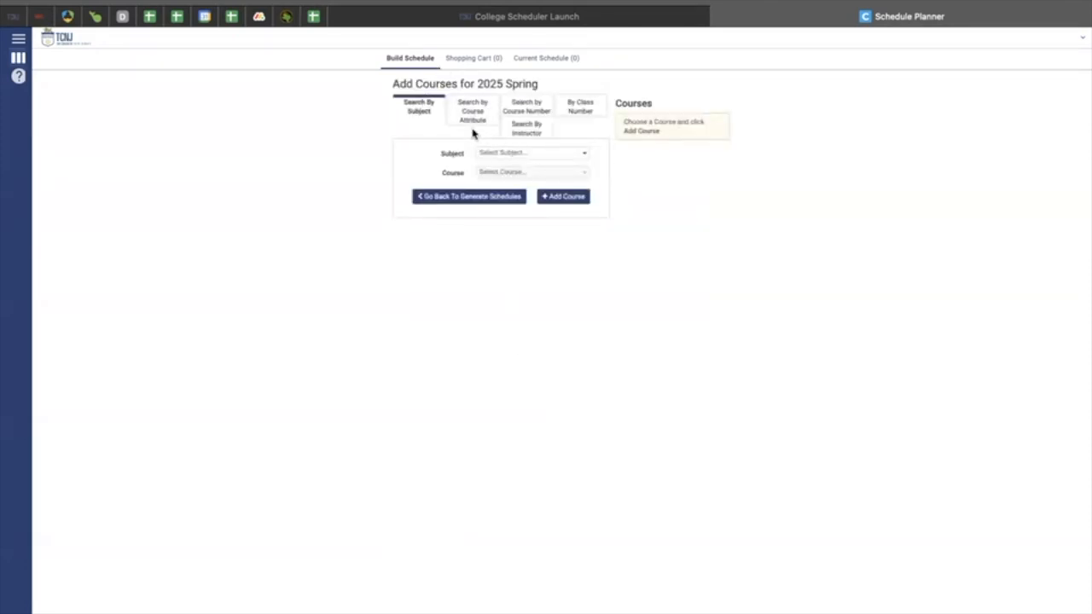
{"action": "mouse_move", "coordinate": [454, 120]}
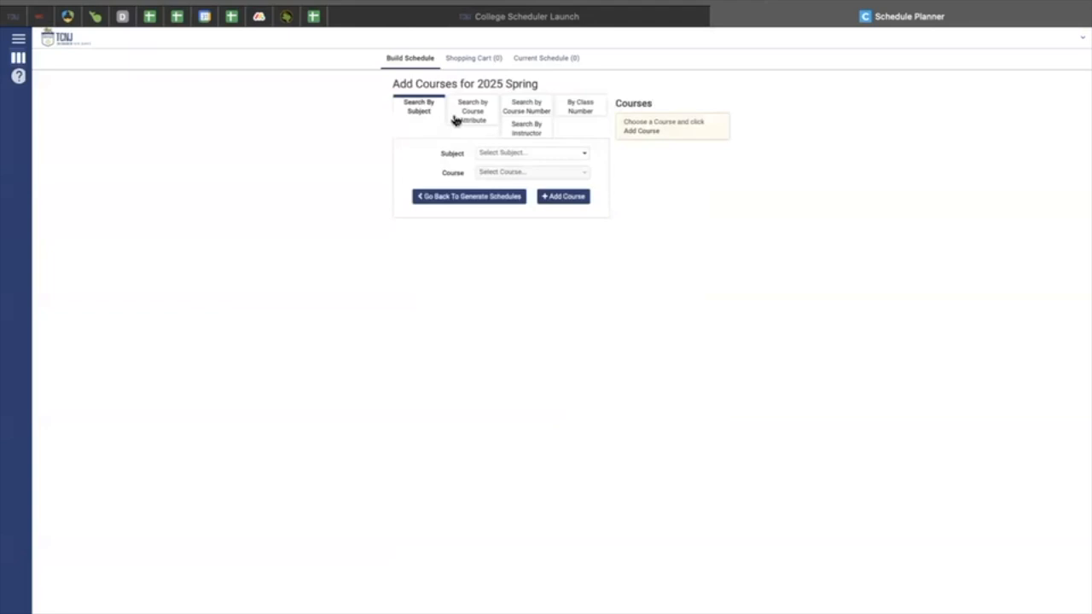
{"action": "left_click", "coordinate": [526, 128]}
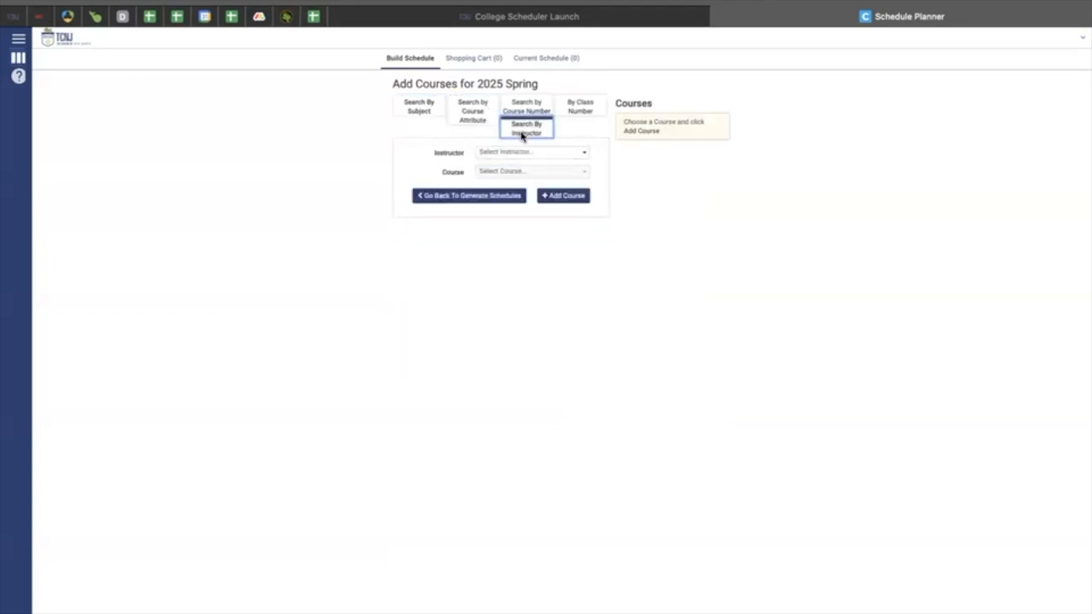
{"action": "left_click", "coordinate": [580, 106]}
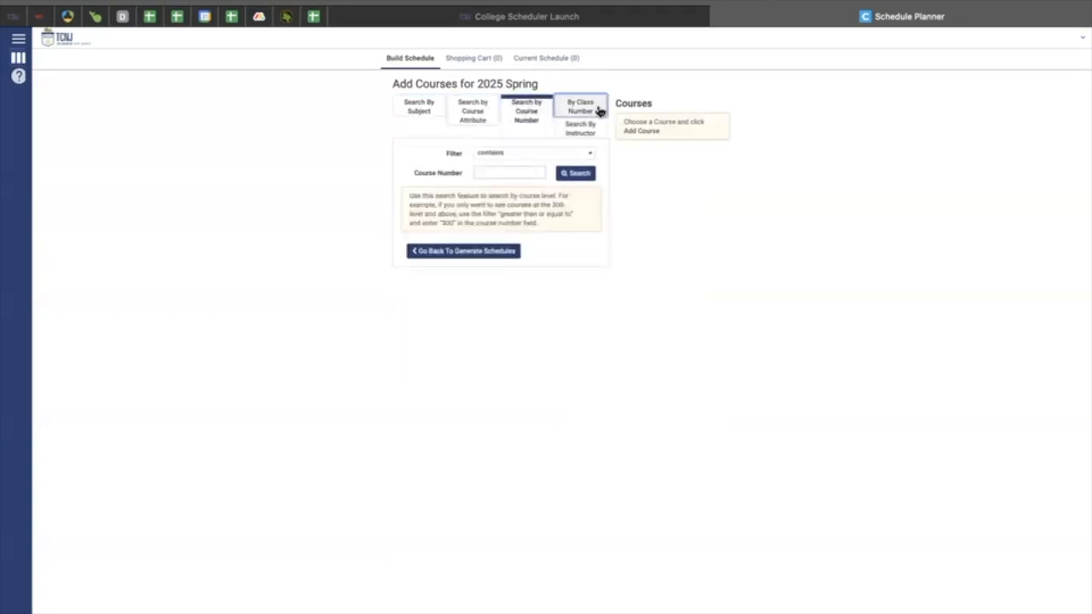
{"action": "left_click", "coordinate": [581, 106]}
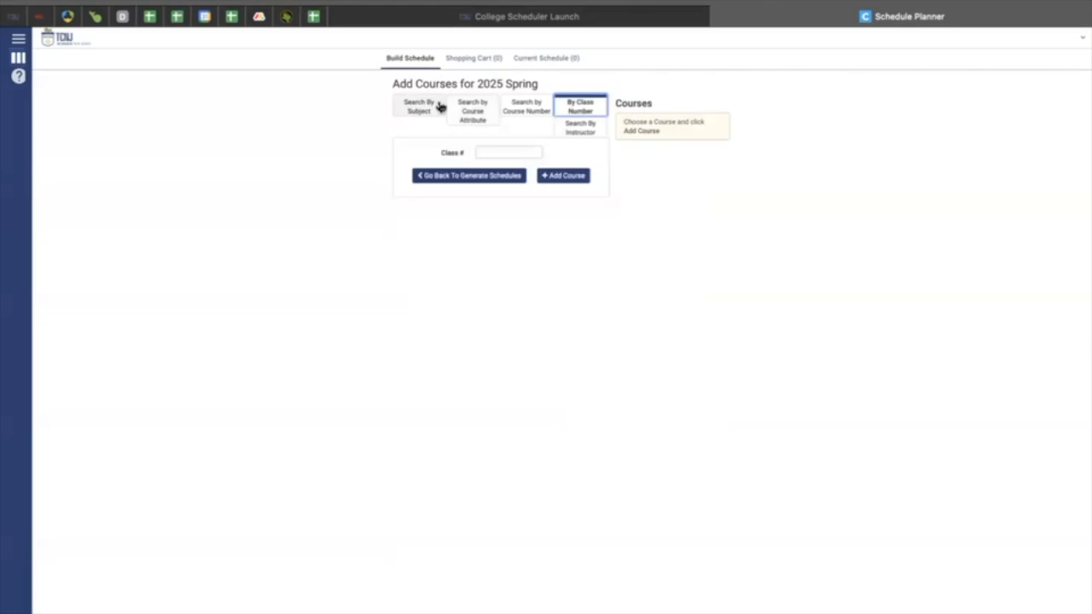
{"action": "left_click", "coordinate": [418, 105]}
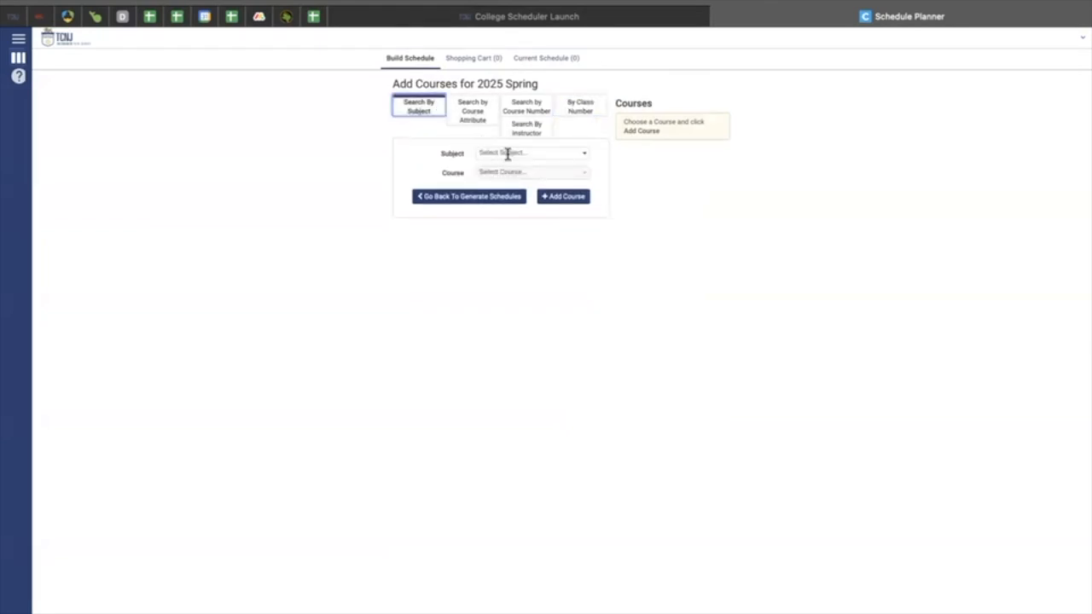
Step: Add AAE 200 Sophomore Review from the Art Education subject
{"action": "left_click", "coordinate": [531, 154]}
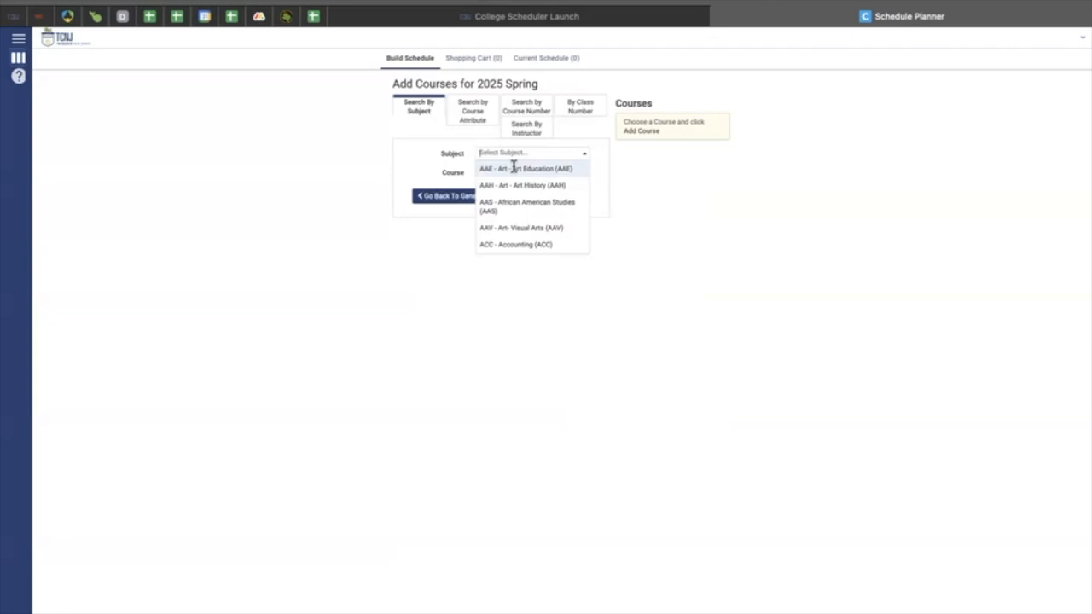
{"action": "left_click", "coordinate": [527, 169]}
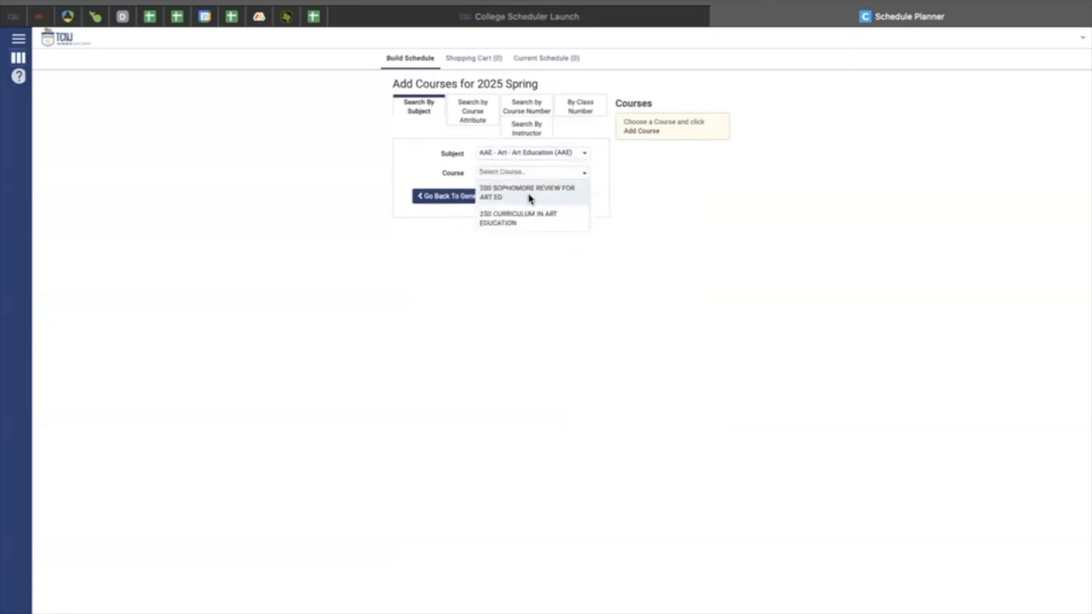
{"action": "left_click", "coordinate": [525, 192]}
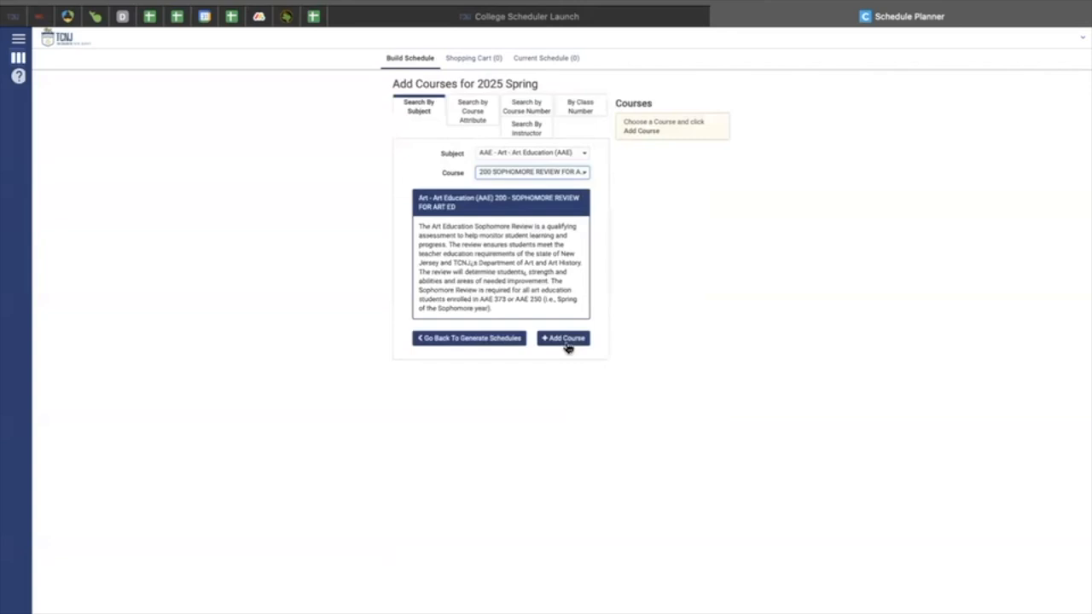
{"action": "left_click", "coordinate": [564, 338]}
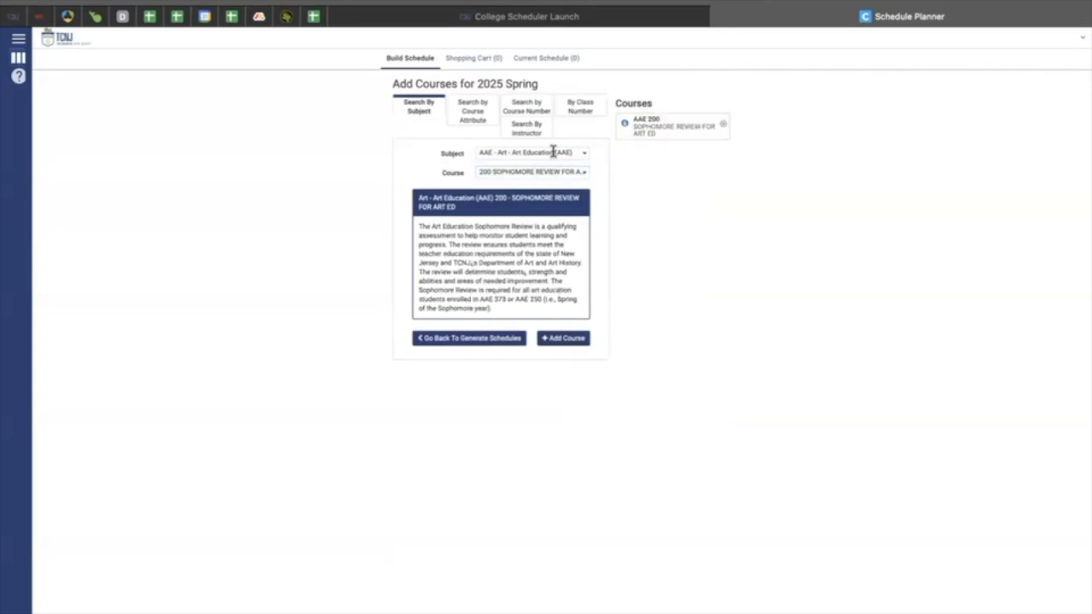
Step: Add ACC 201 Financial Accounting and return to the schedule builder
{"action": "left_click", "coordinate": [583, 153]}
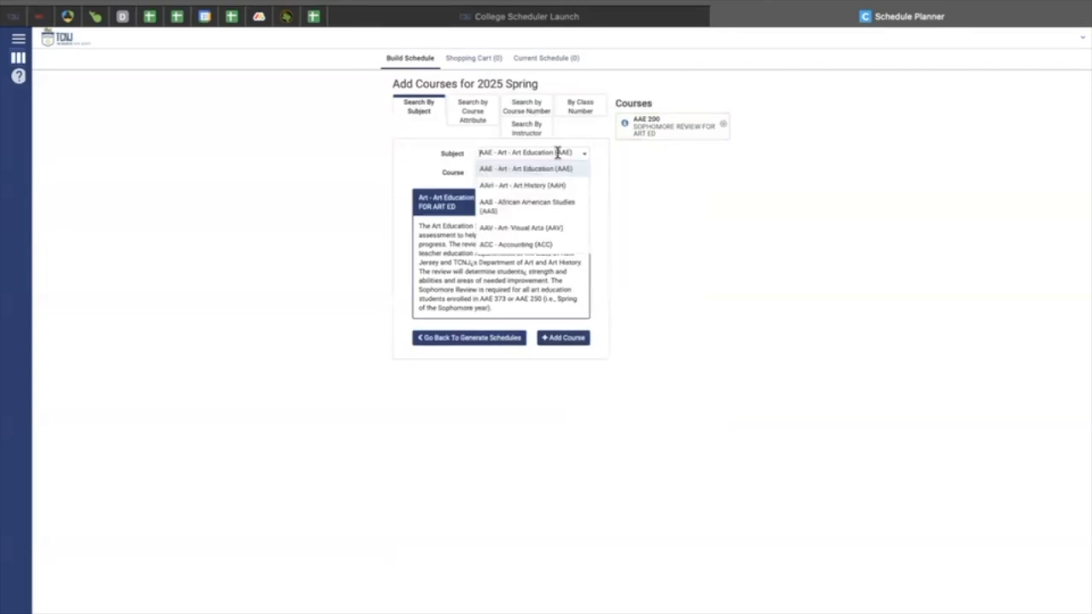
{"action": "left_click", "coordinate": [513, 245]}
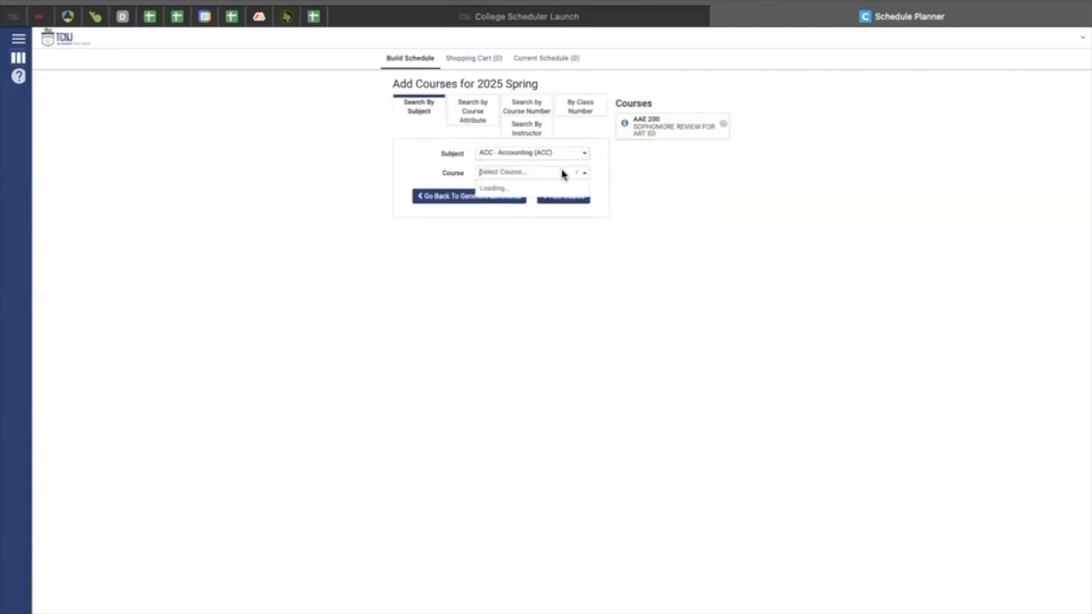
{"action": "left_click", "coordinate": [529, 171]}
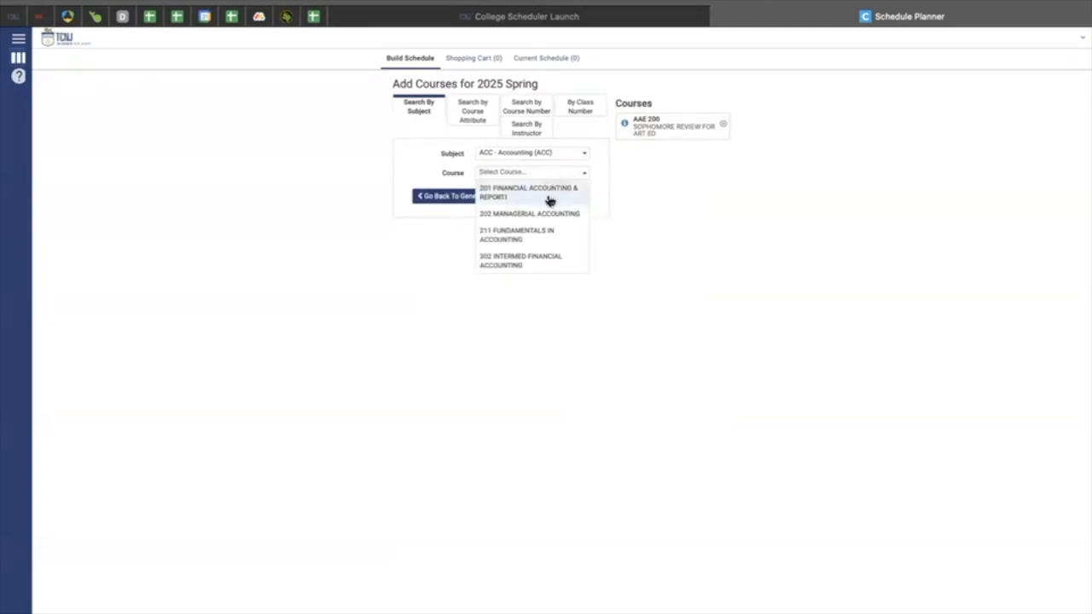
{"action": "left_click", "coordinate": [527, 191]}
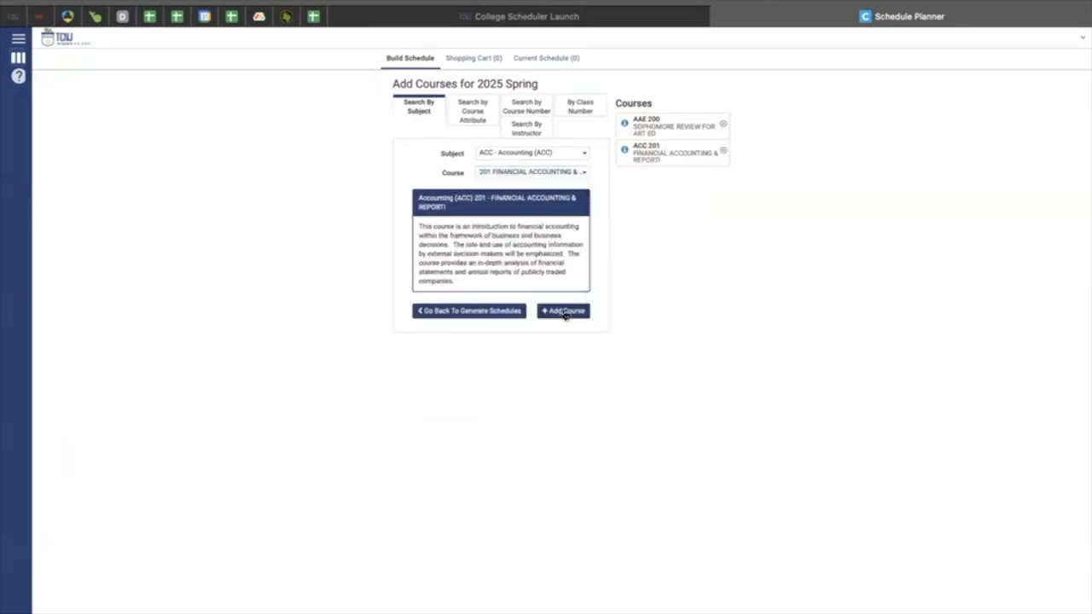
{"action": "mouse_move", "coordinate": [657, 176]}
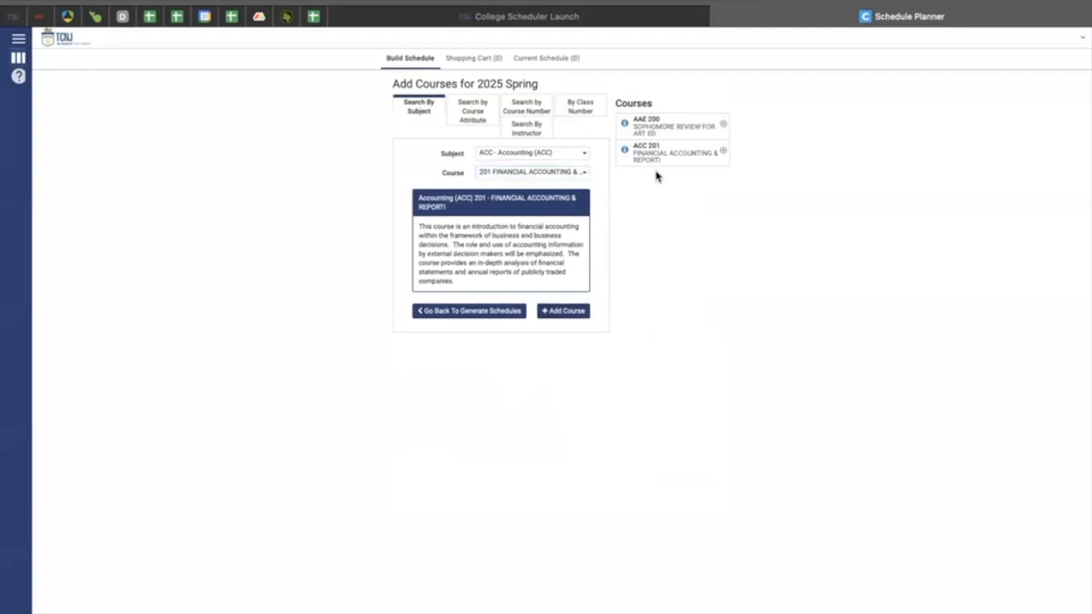
{"action": "mouse_move", "coordinate": [635, 87]}
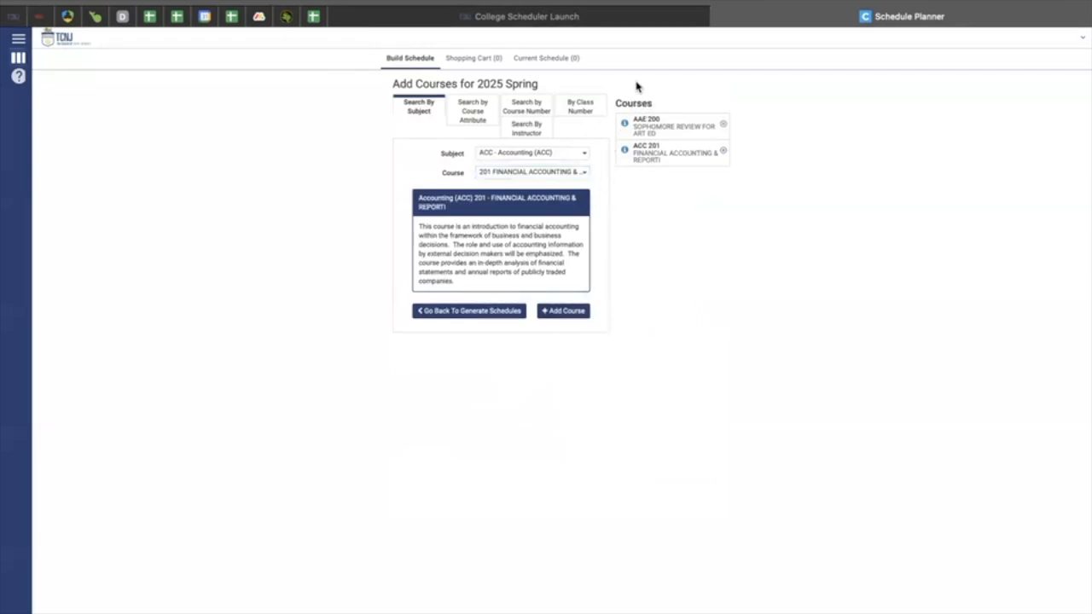
{"action": "mouse_move", "coordinate": [502, 324]}
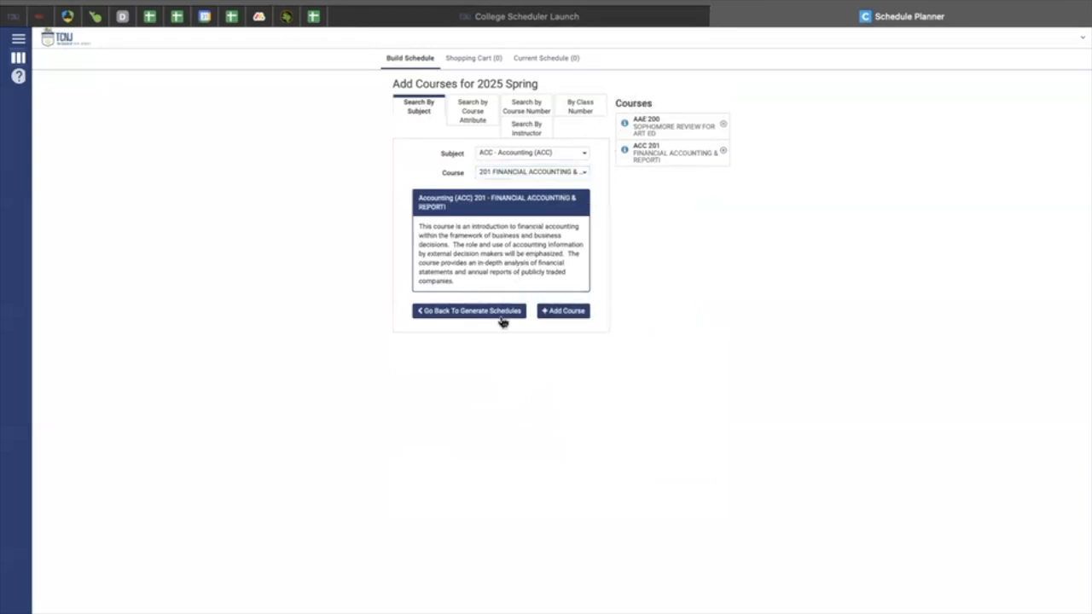
{"action": "left_click", "coordinate": [470, 310]}
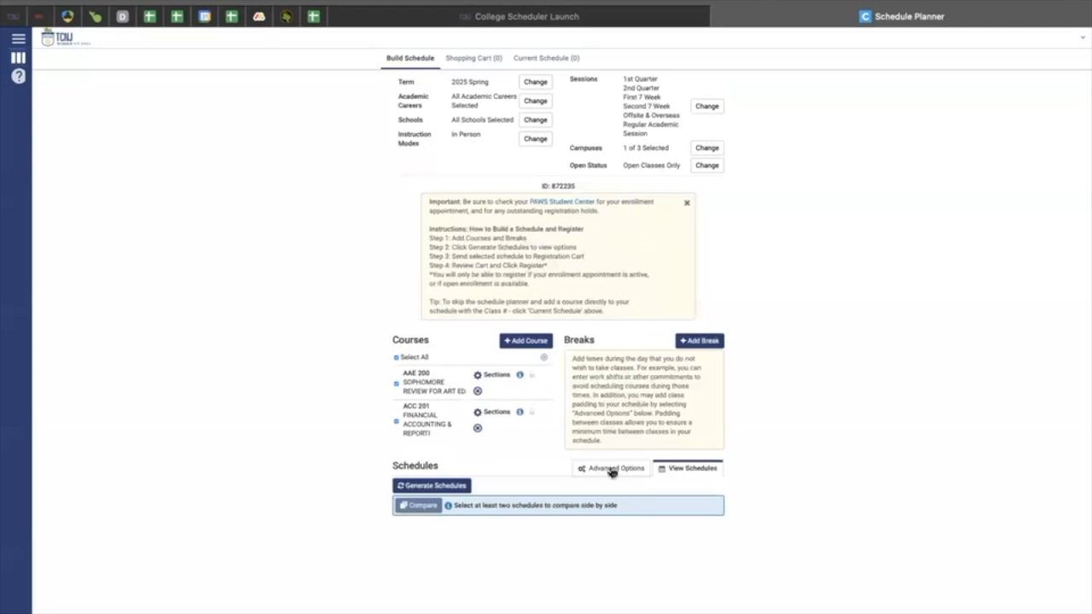
{"action": "mouse_move", "coordinate": [640, 357]}
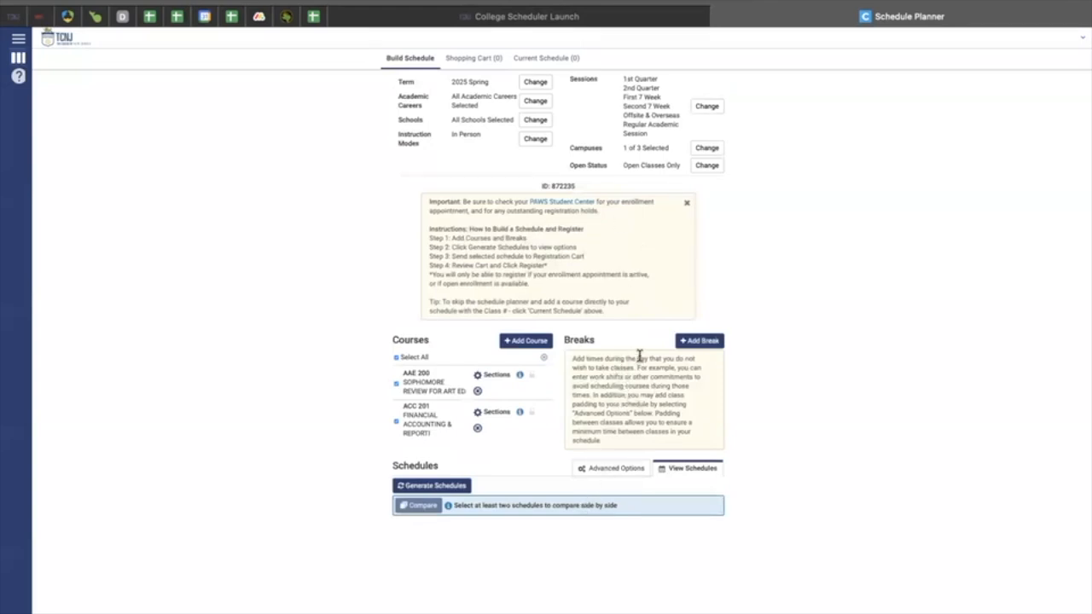
{"action": "mouse_move", "coordinate": [640, 375]}
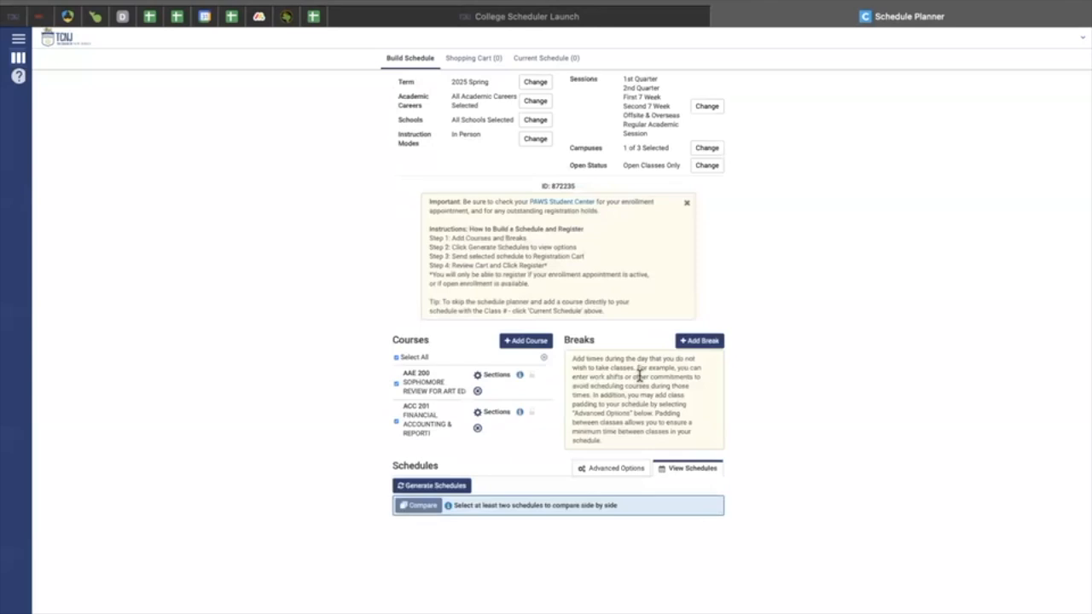
{"action": "mouse_move", "coordinate": [612, 359]}
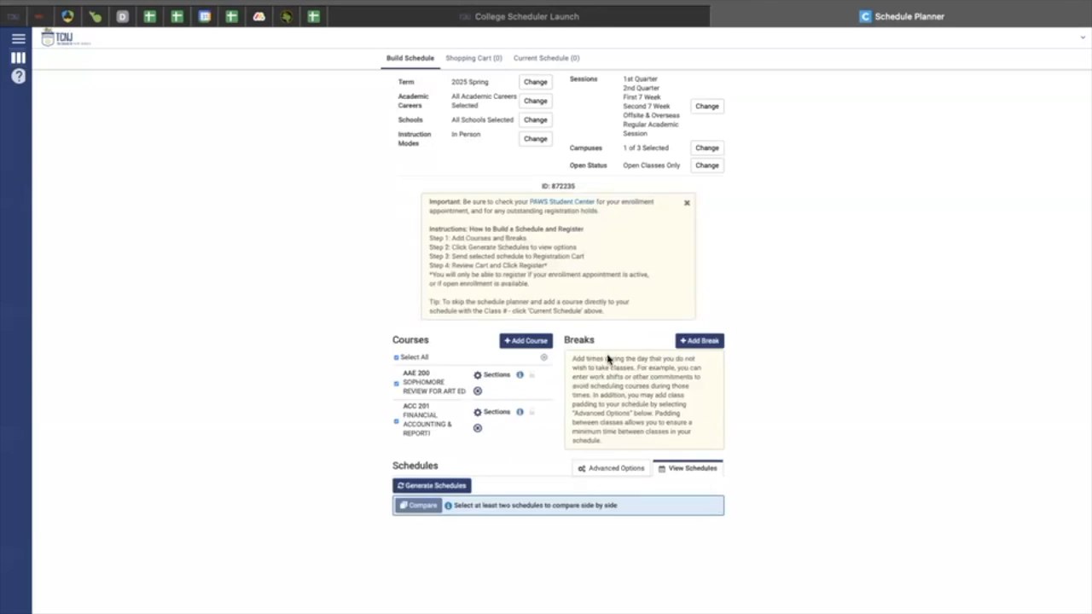
{"action": "mouse_move", "coordinate": [608, 459]}
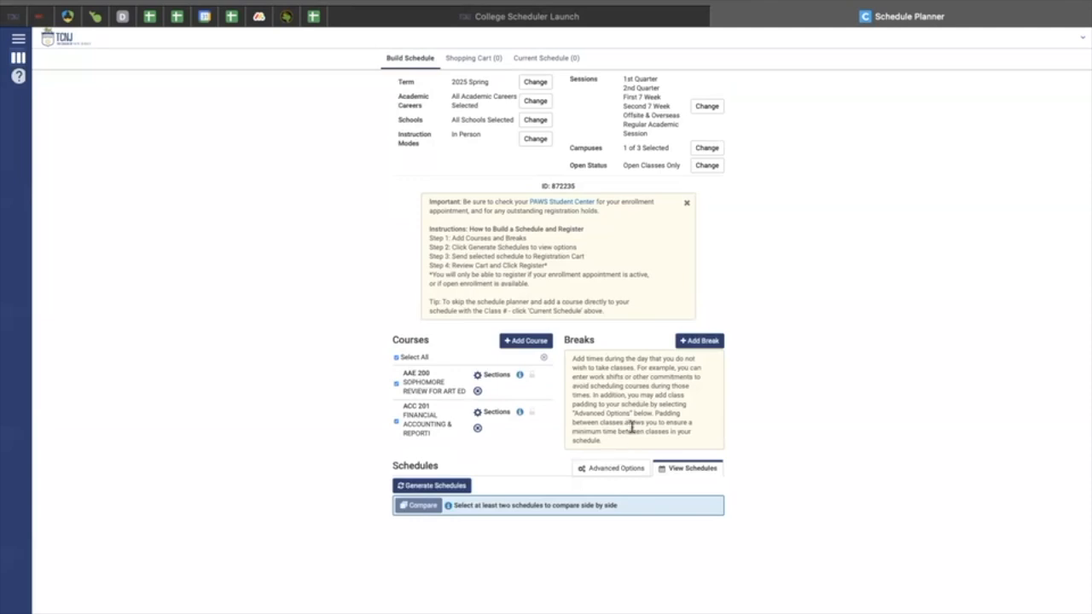
{"action": "mouse_move", "coordinate": [700, 353]}
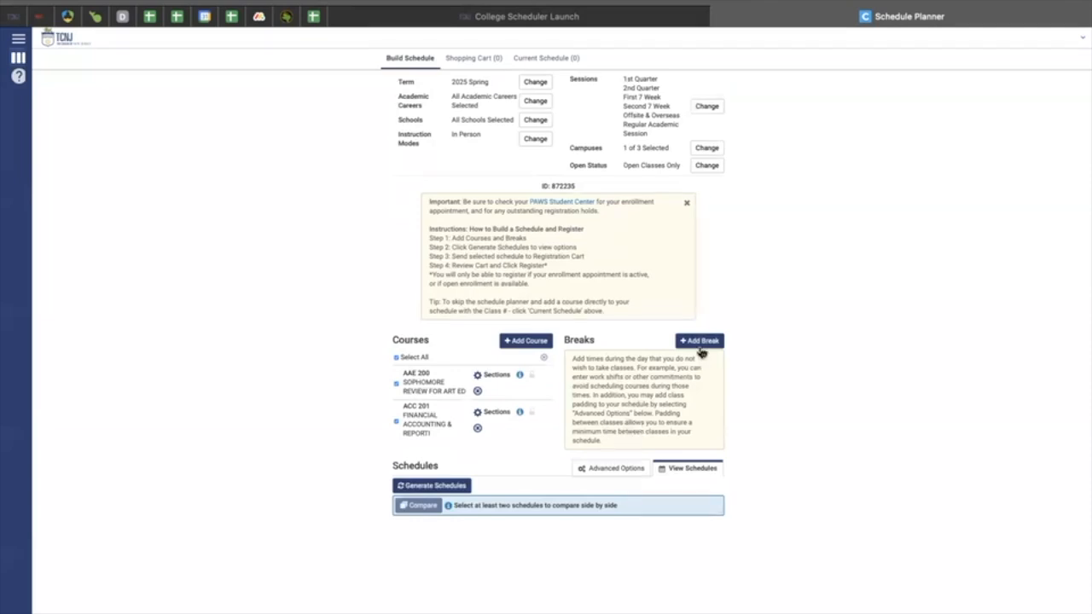
Step: Create break PAC on SAT and SUN, 8:00am–11:00am, and add it to the Breaks list
{"action": "left_click", "coordinate": [700, 342]}
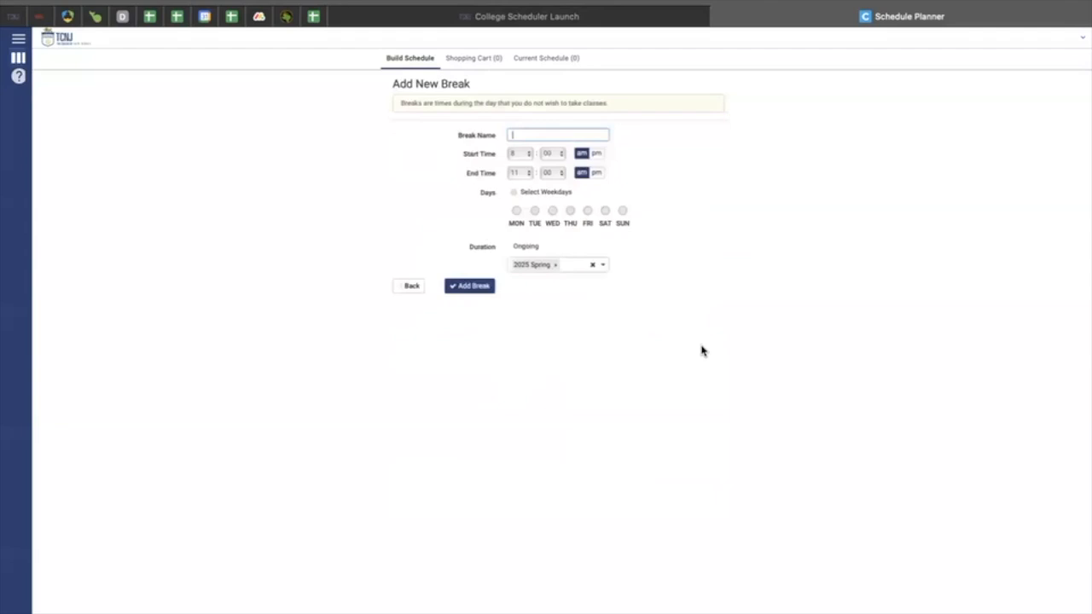
{"action": "type", "text": "M"}
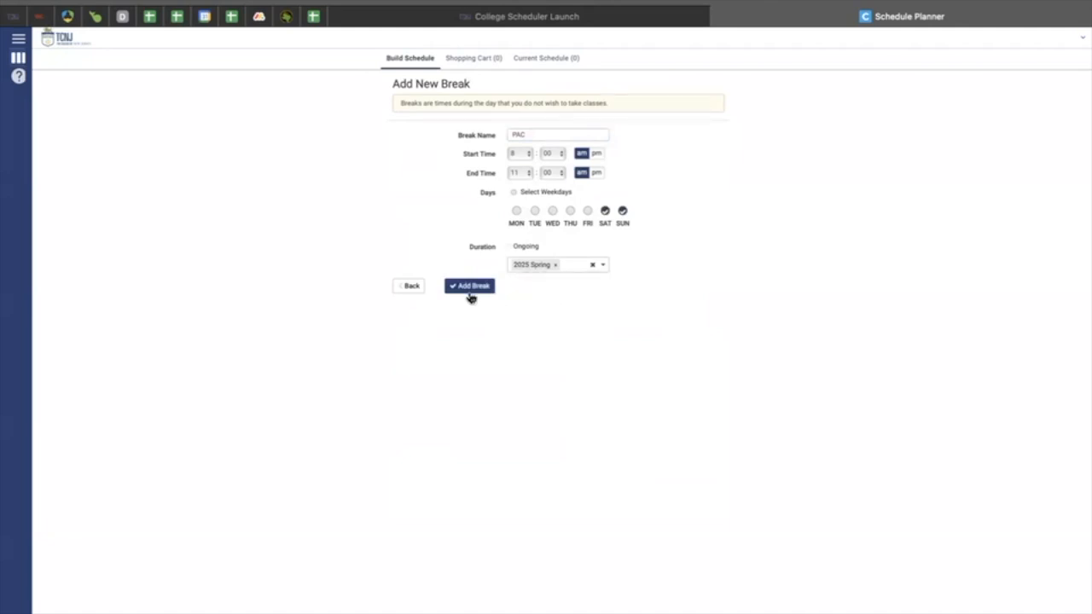
{"action": "left_click", "coordinate": [469, 287]}
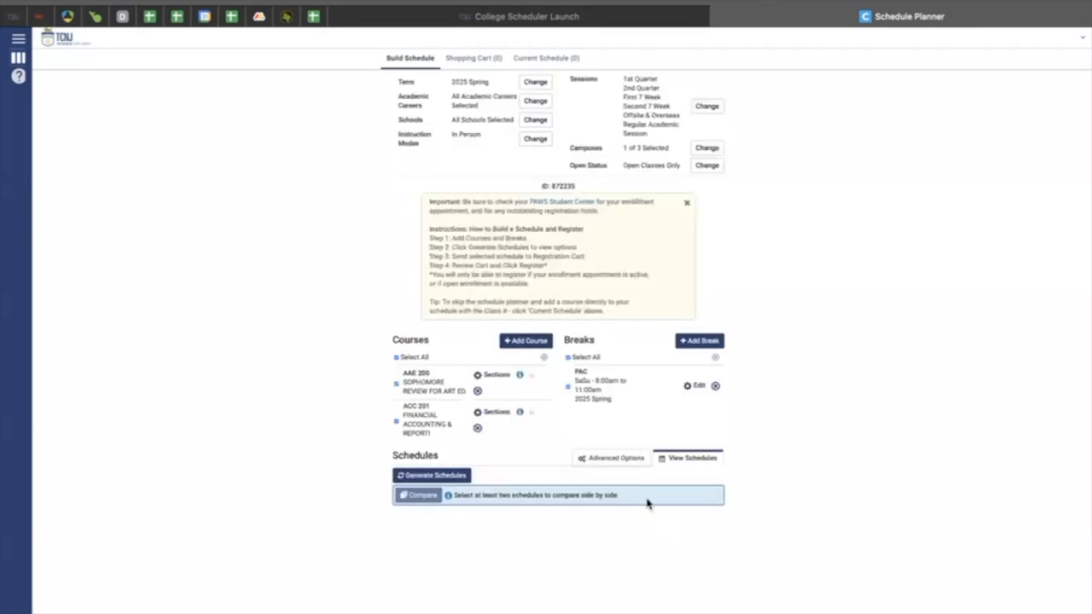
{"action": "mouse_move", "coordinate": [601, 409]}
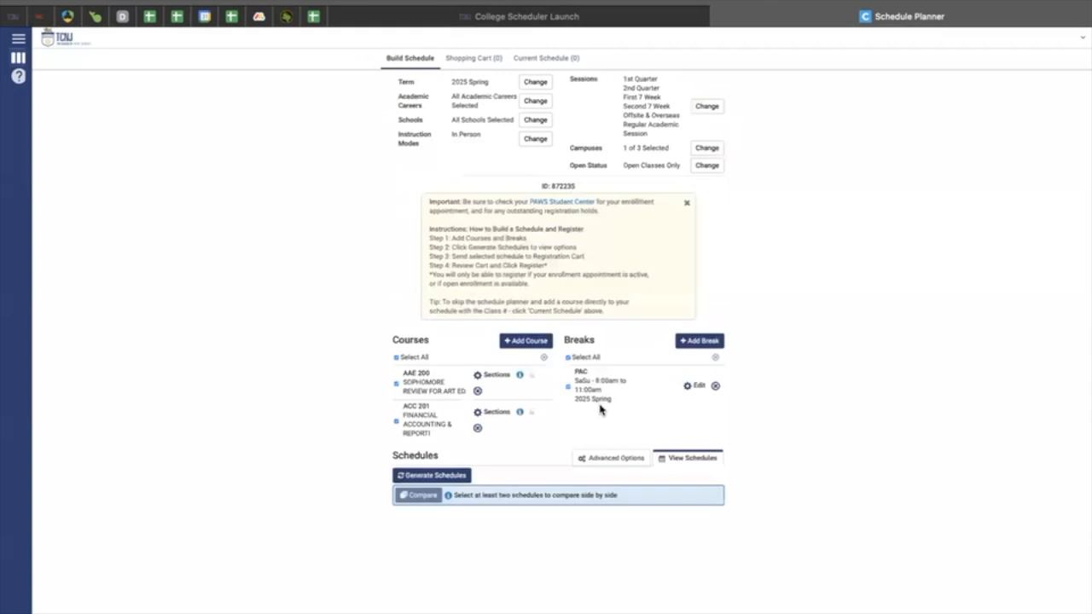
{"action": "mouse_move", "coordinate": [442, 469]}
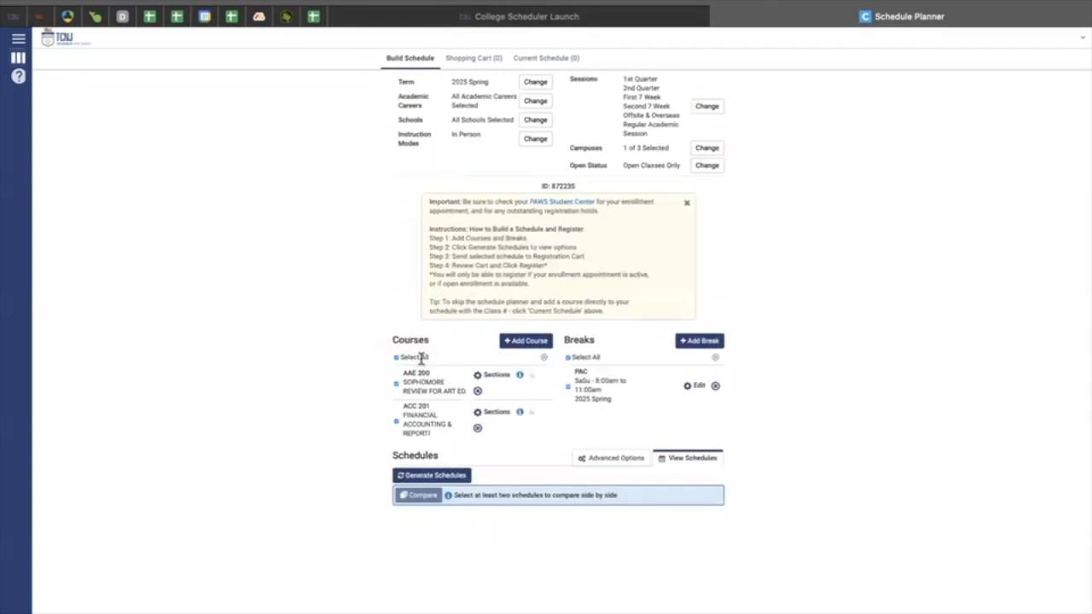
{"action": "mouse_move", "coordinate": [621, 442]}
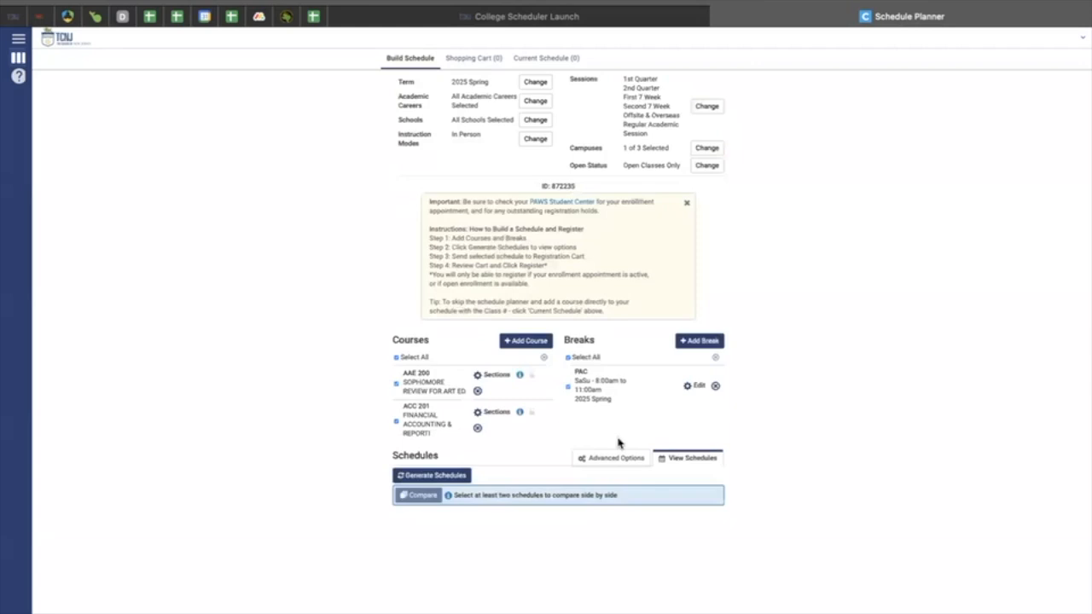
{"action": "mouse_move", "coordinate": [490, 430]}
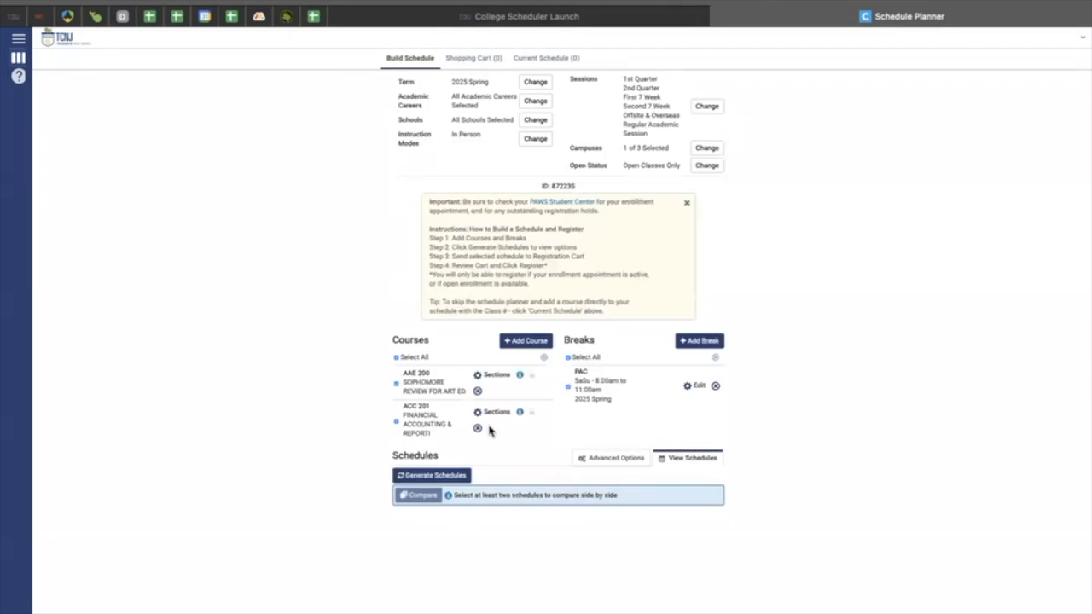
{"action": "mouse_move", "coordinate": [459, 437]}
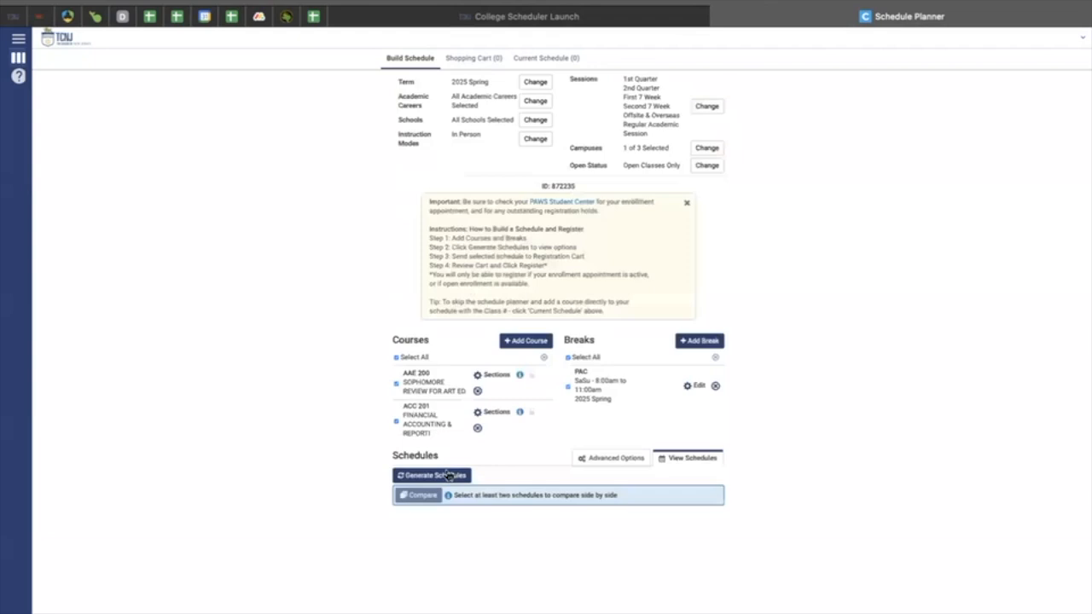
Step: Generate the 5 schedule options combining PAC, AAE 200 and ACC 201
{"action": "left_click", "coordinate": [430, 474]}
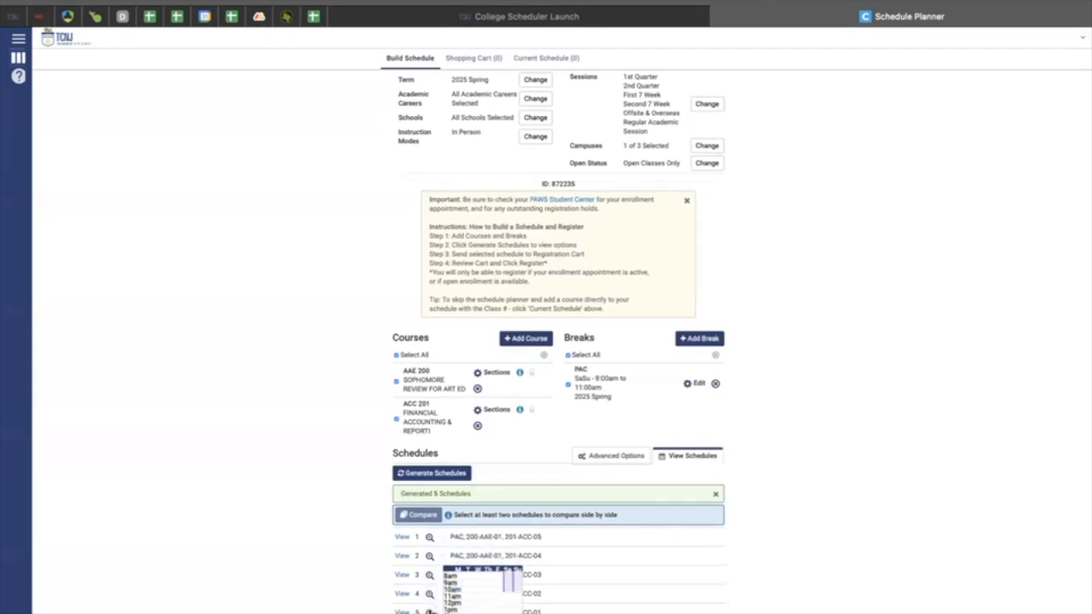
{"action": "mouse_move", "coordinate": [430, 536]}
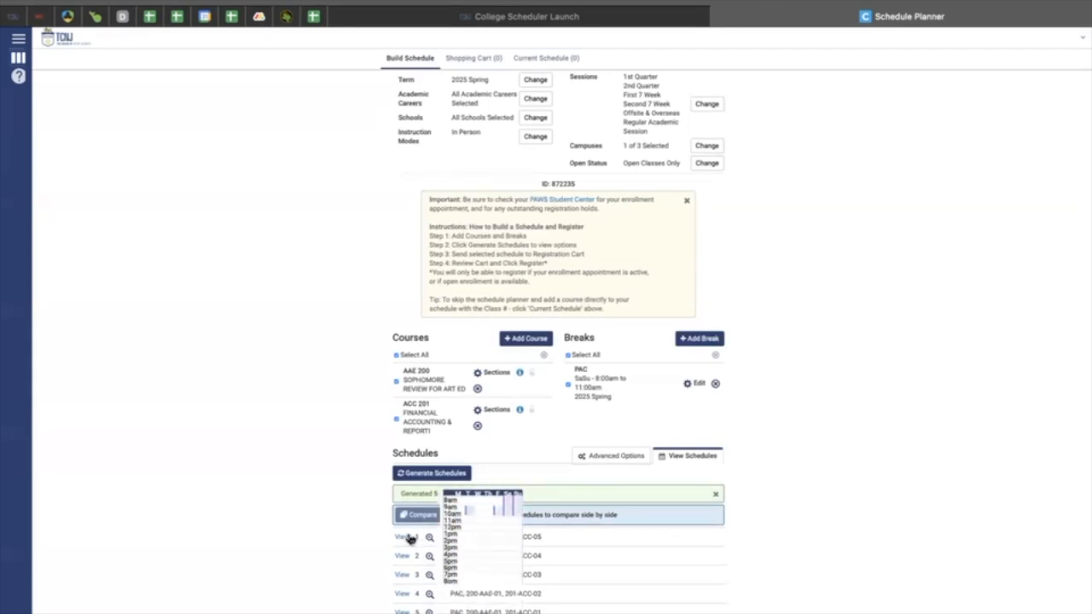
Step: Review schedule 1 of 5 with its calendar and send it to the Shopping Cart
{"action": "left_click", "coordinate": [430, 535]}
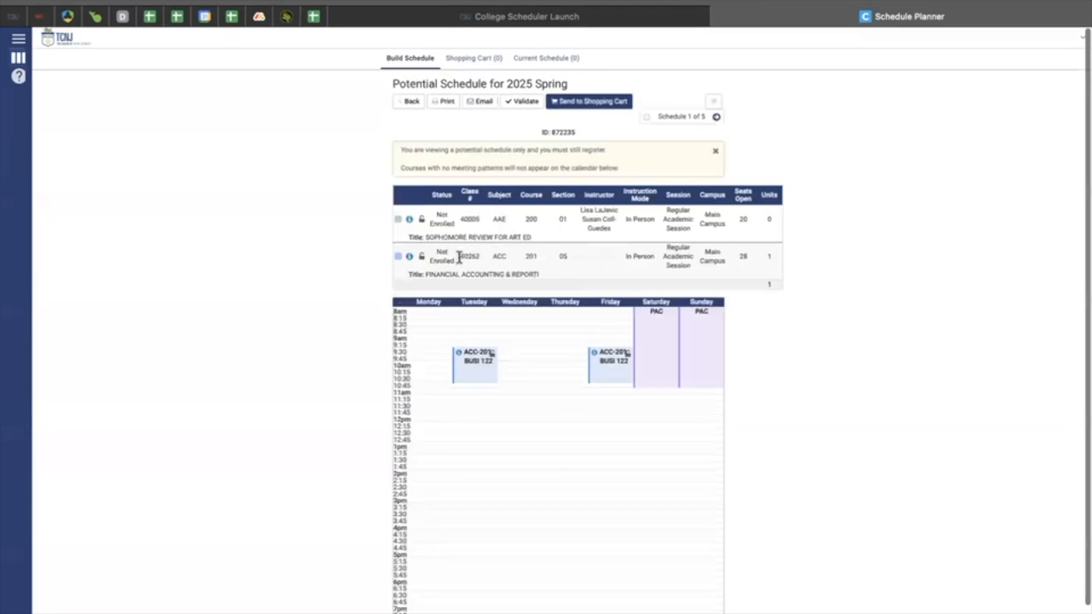
{"action": "mouse_move", "coordinate": [492, 268]}
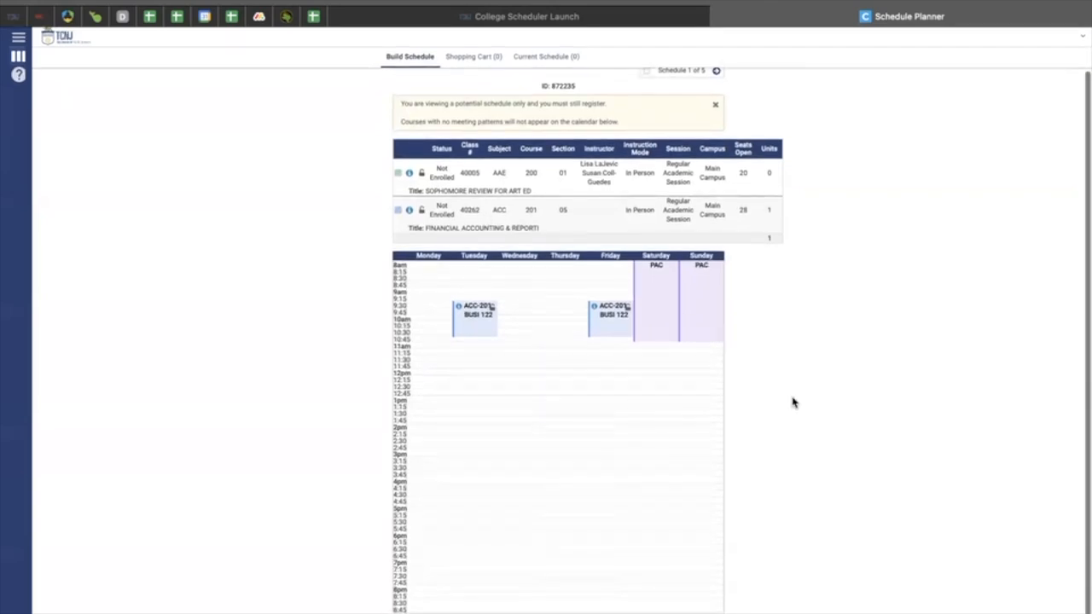
{"action": "mouse_move", "coordinate": [657, 331]}
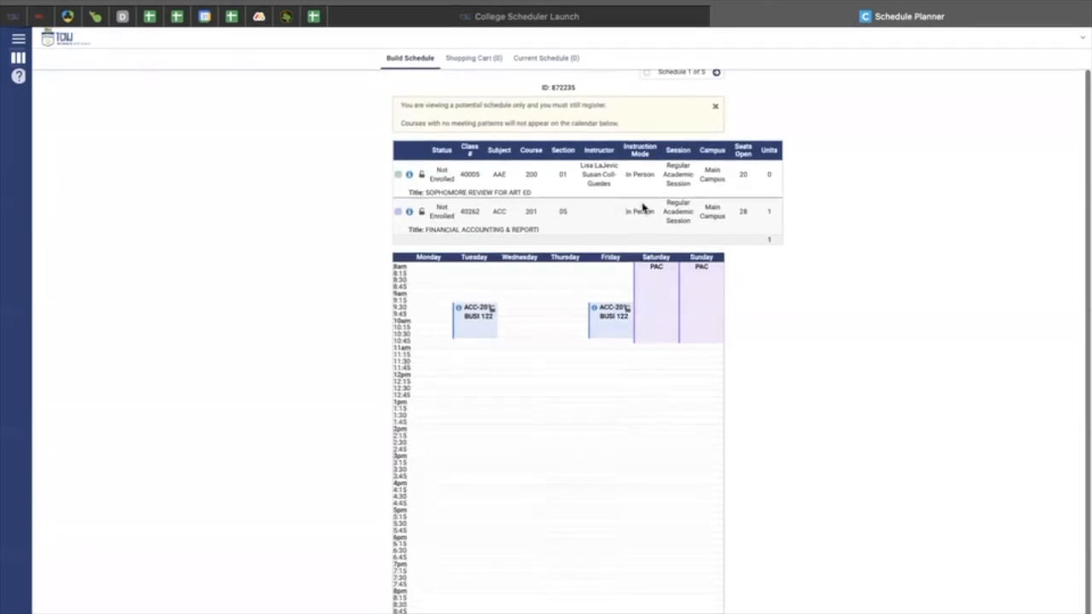
{"action": "scroll", "scroll_direction": "up", "scroll_amount": 3}
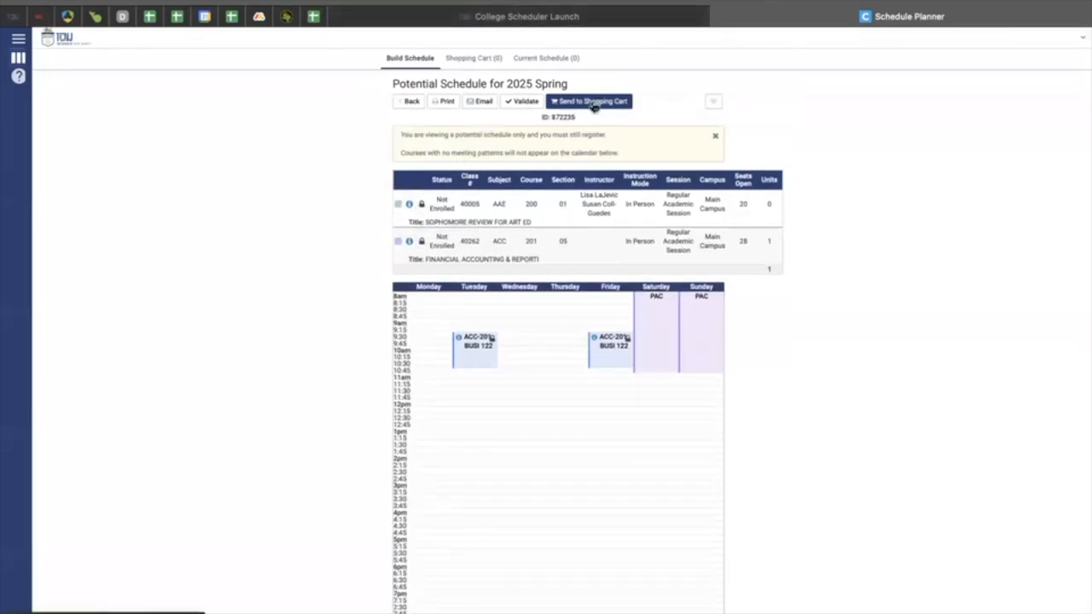
{"action": "left_click", "coordinate": [590, 100]}
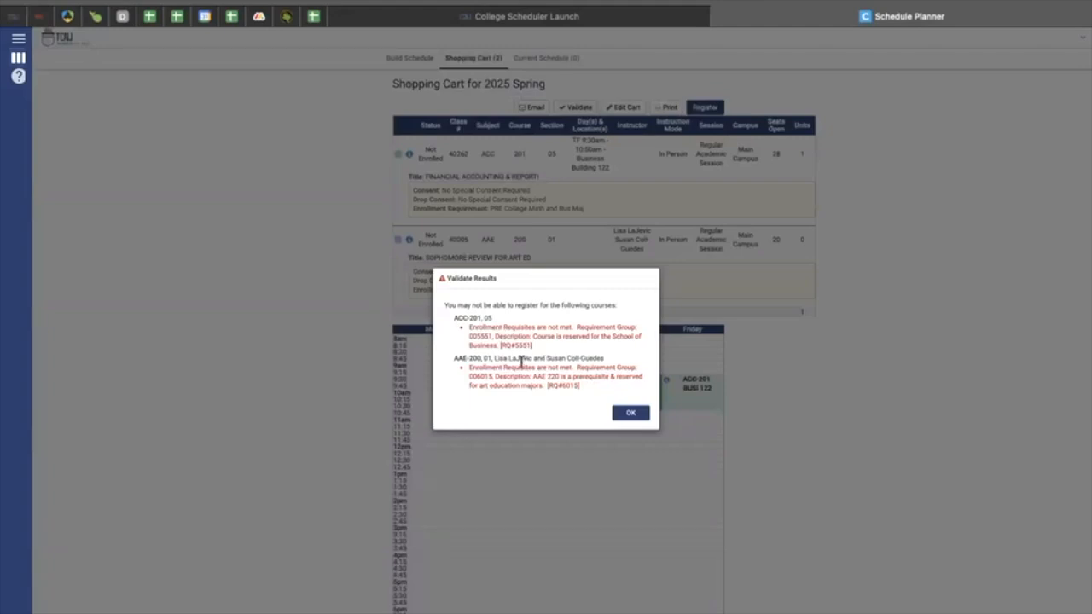
{"action": "mouse_move", "coordinate": [581, 382]}
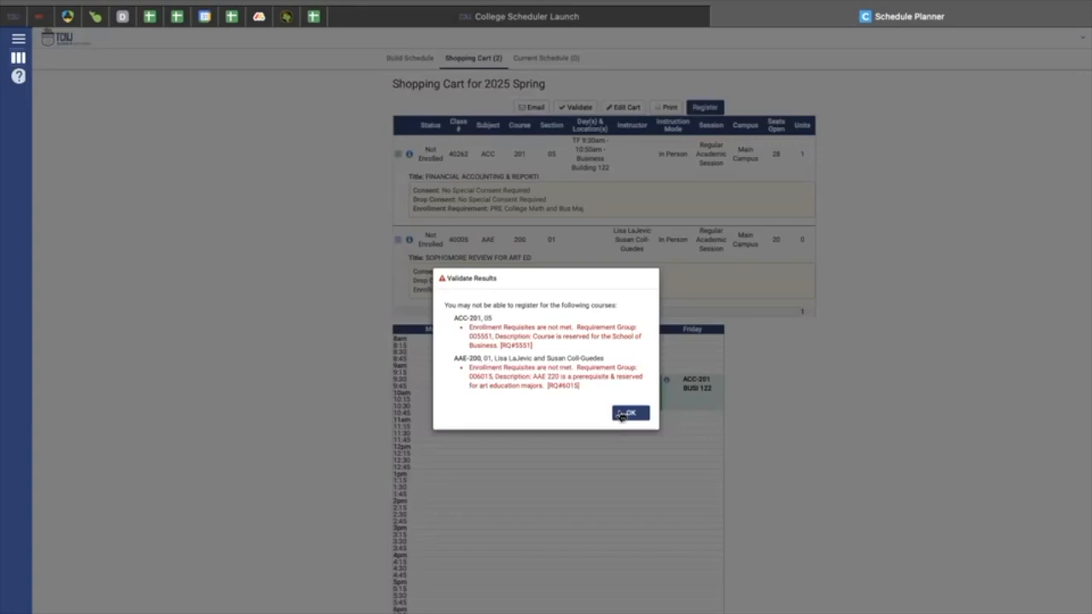
Step: Acknowledge the validation results warning of unmet requirements for ACC 201 and AAE 200
{"action": "left_click", "coordinate": [630, 413]}
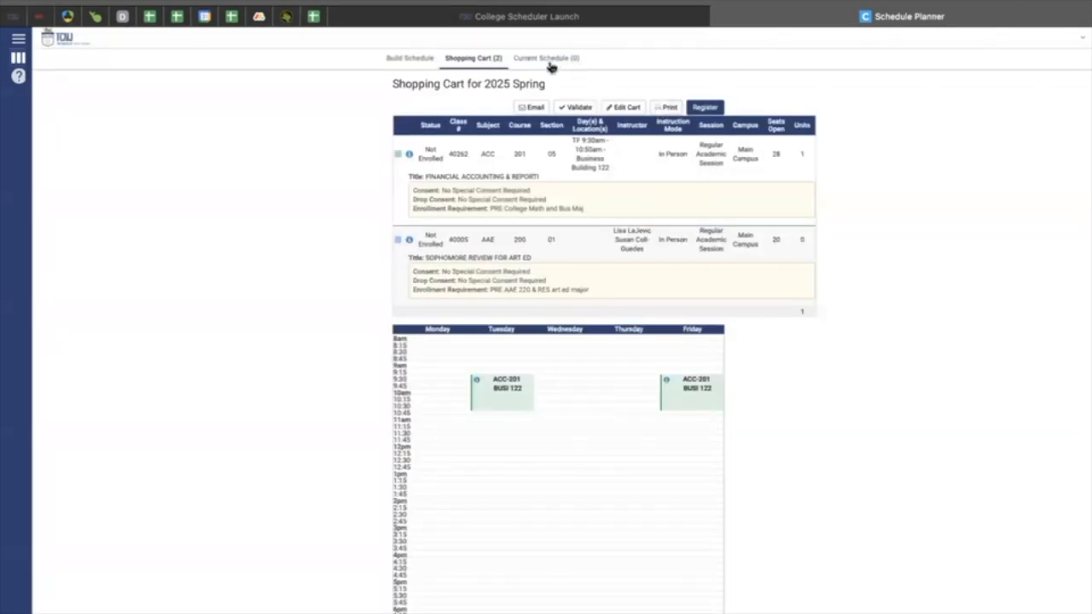
Step: View the Current Schedule (0) page listing no registered 2025 Spring classes
{"action": "left_click", "coordinate": [547, 58]}
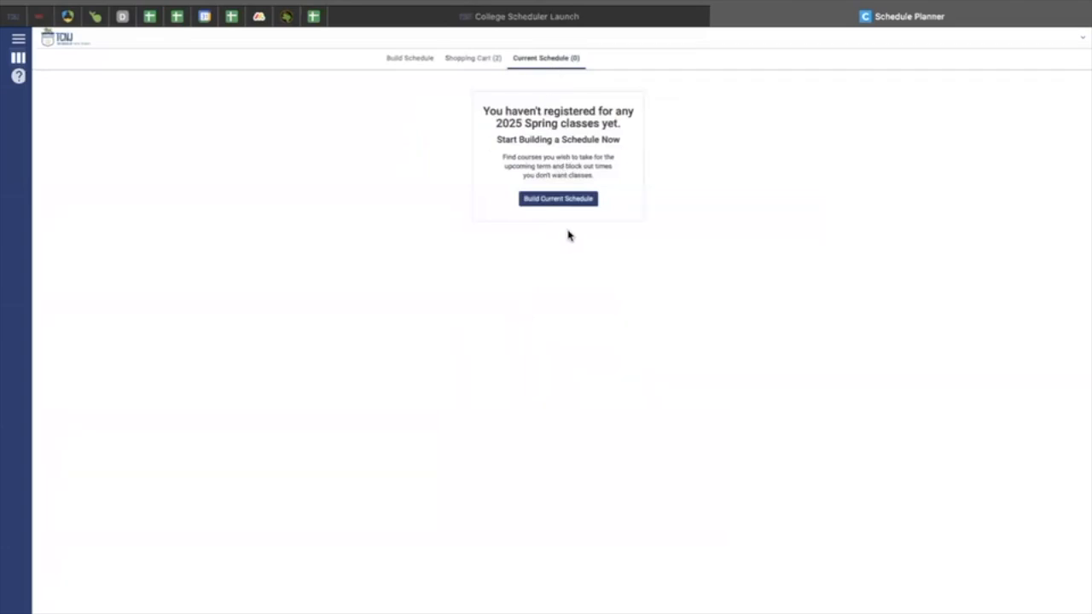
{"action": "mouse_move", "coordinate": [560, 217]}
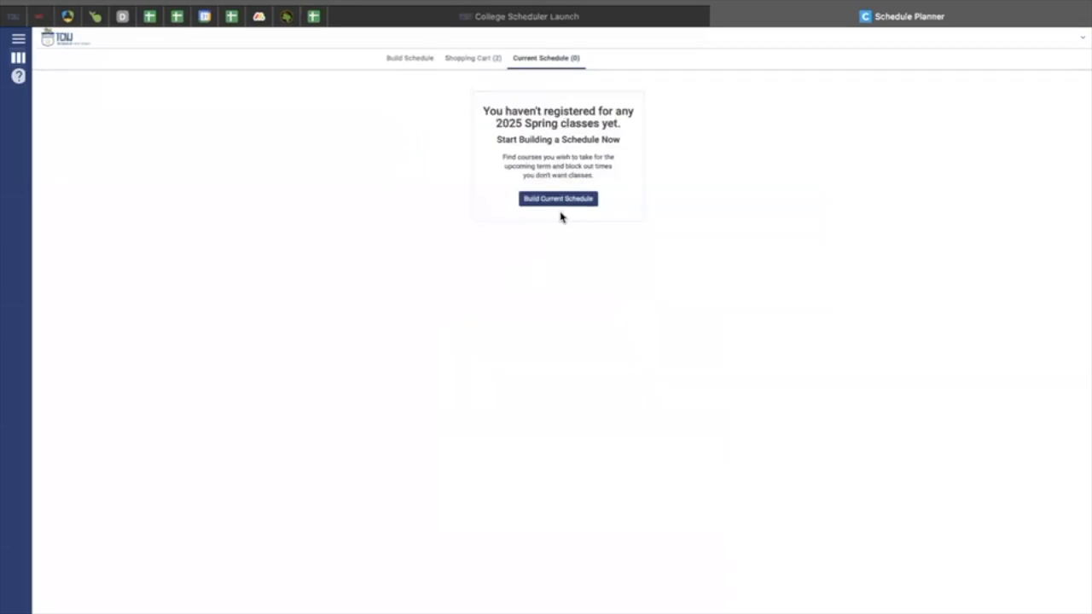
{"action": "mouse_move", "coordinate": [501, 195]}
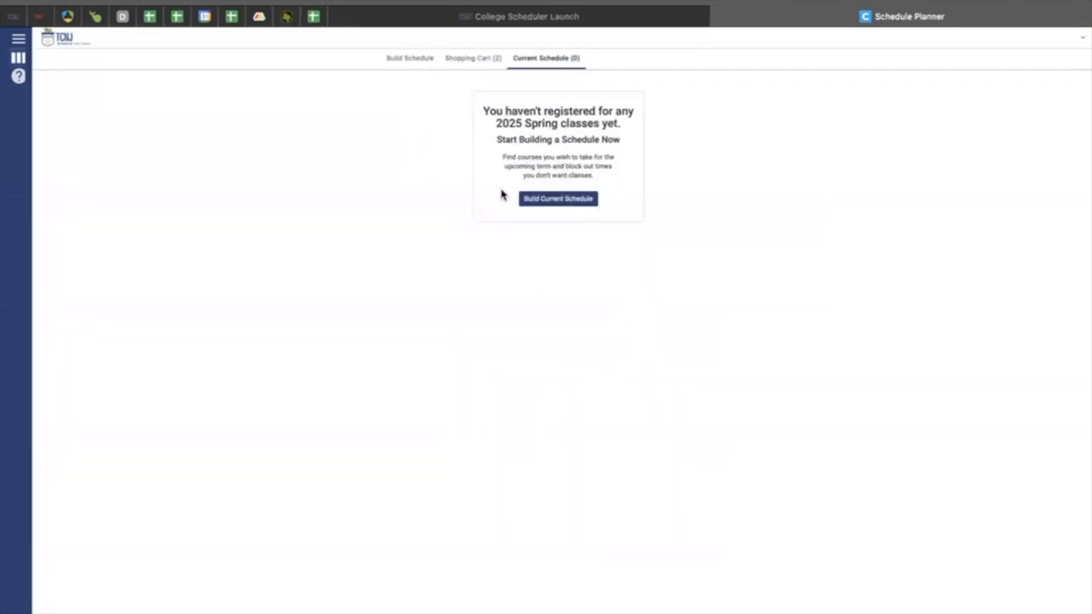
{"action": "mouse_move", "coordinate": [498, 58]}
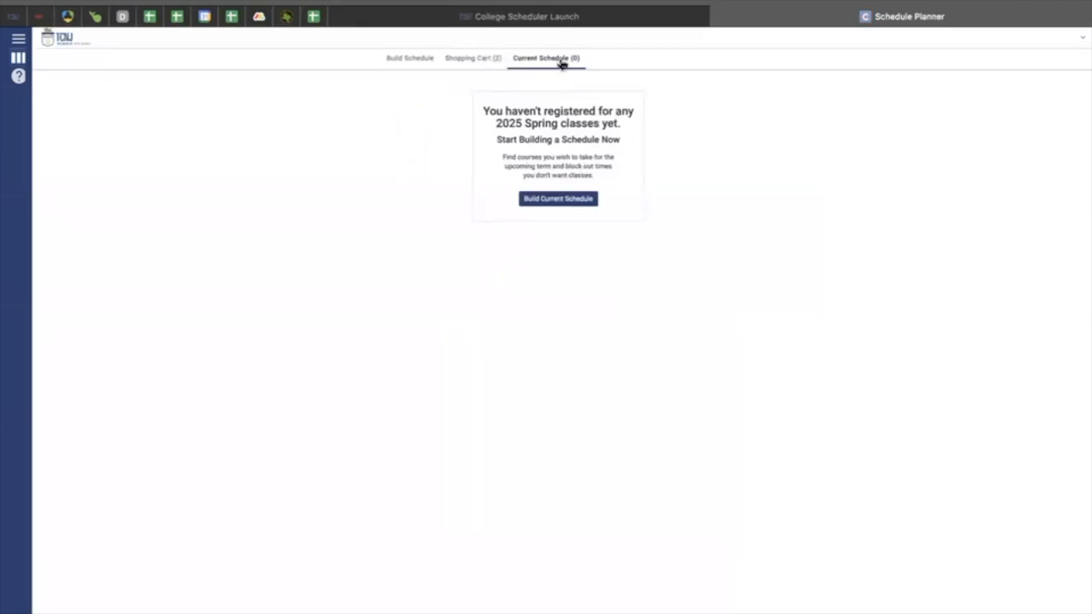
{"action": "mouse_move", "coordinate": [437, 65]}
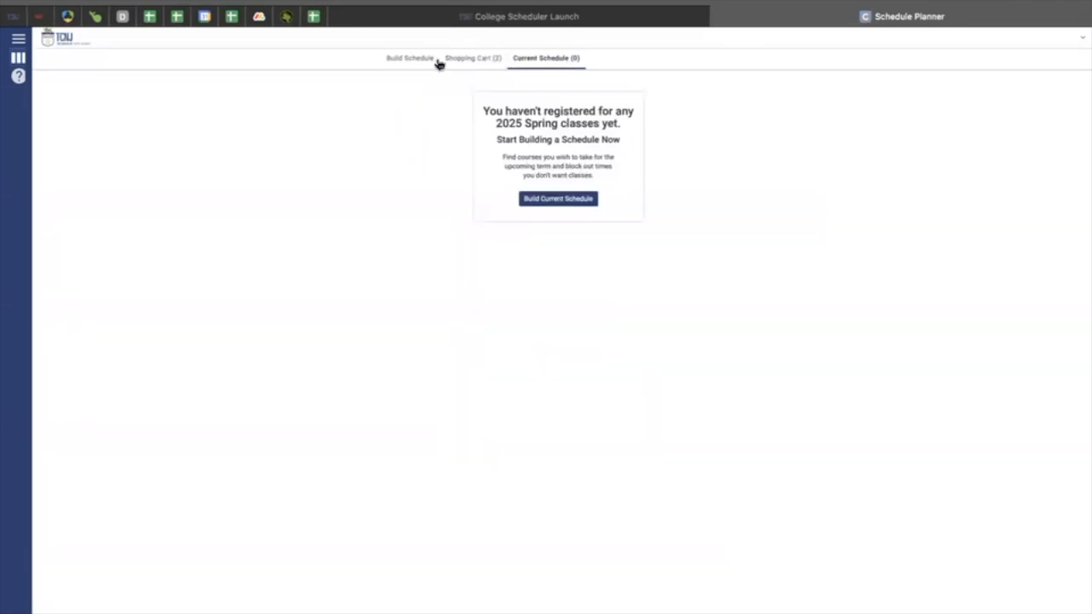